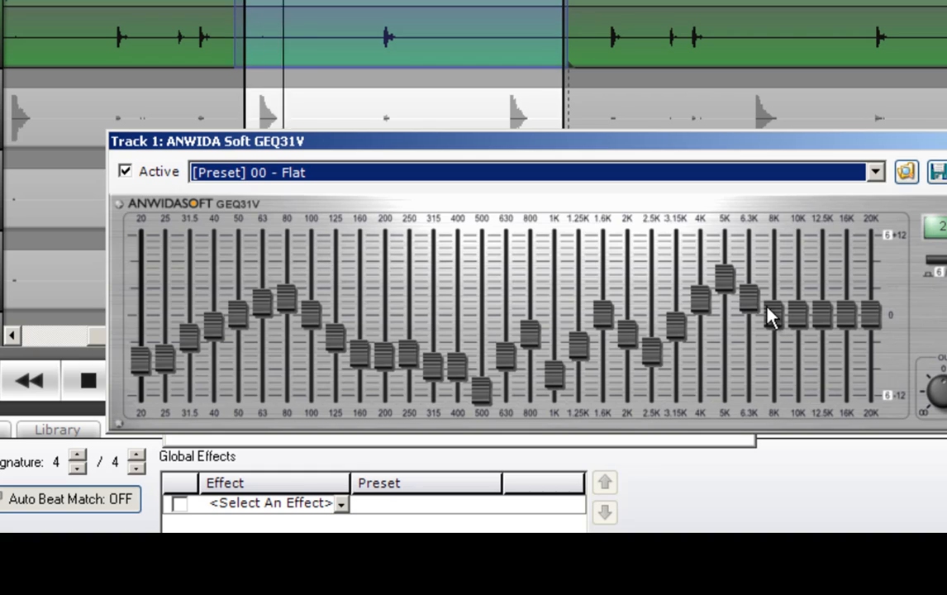
{"action": "mouse_move", "coordinate": [826, 322]}
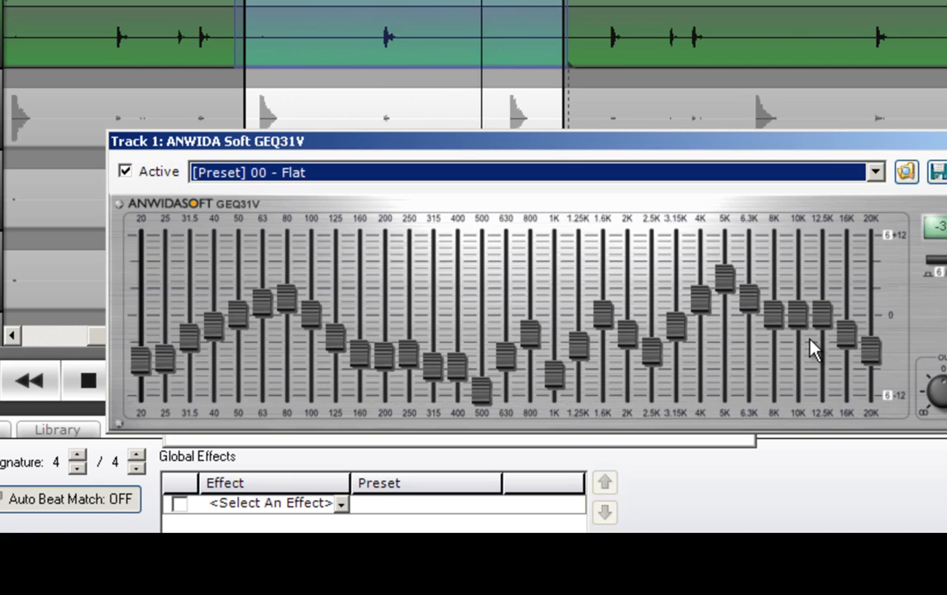
{"action": "mouse_move", "coordinate": [827, 327]}
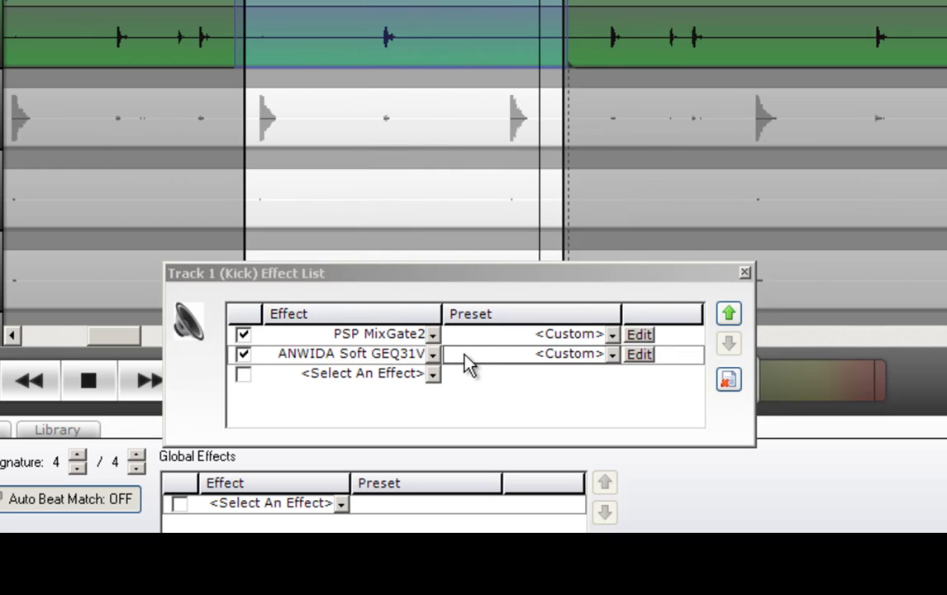
Bypass the kick's ANWIDA Soft GEQ31V EQ to hear it dry, then re-enable it
{"action": "left_click", "coordinate": [243, 353]}
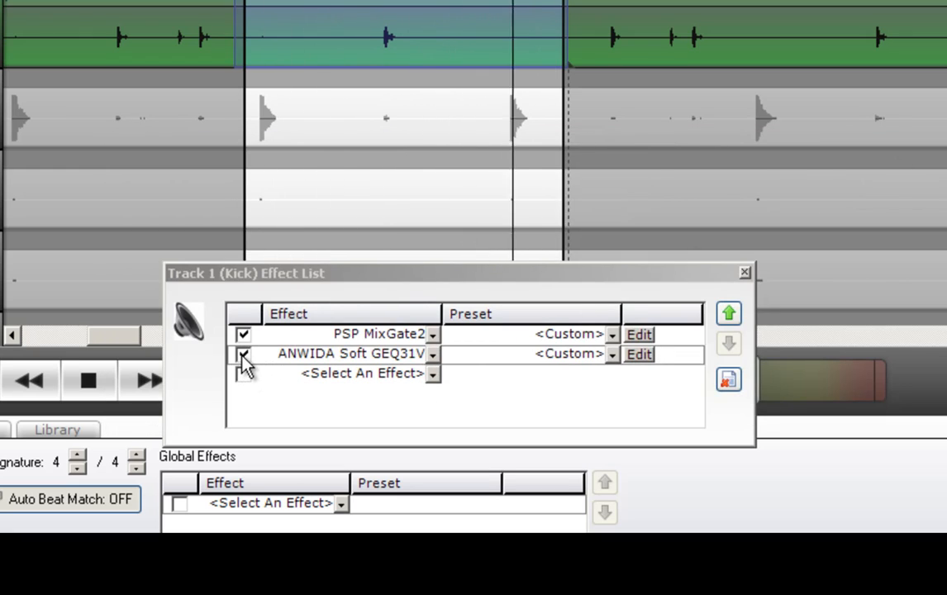
{"action": "left_click", "coordinate": [241, 354]}
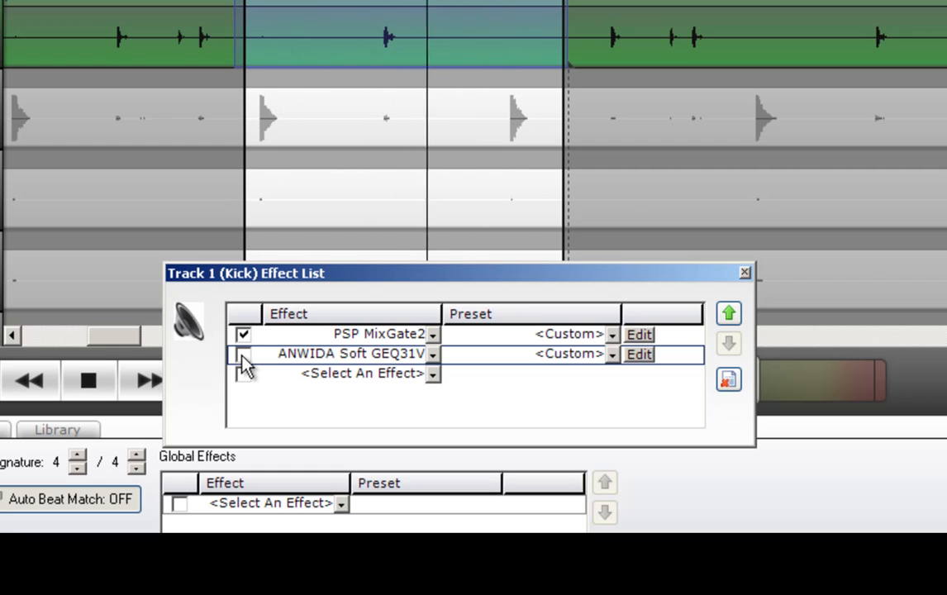
{"action": "left_click", "coordinate": [242, 354]}
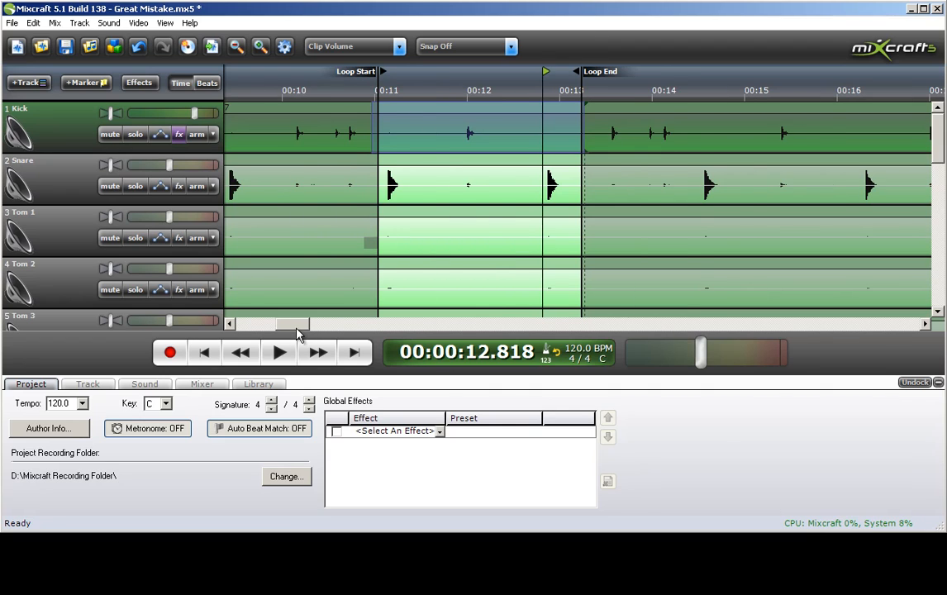
Shorten the loop region around the snare hits and solo the Snare track
{"action": "scroll", "scroll_direction": "left", "scroll_amount": 3}
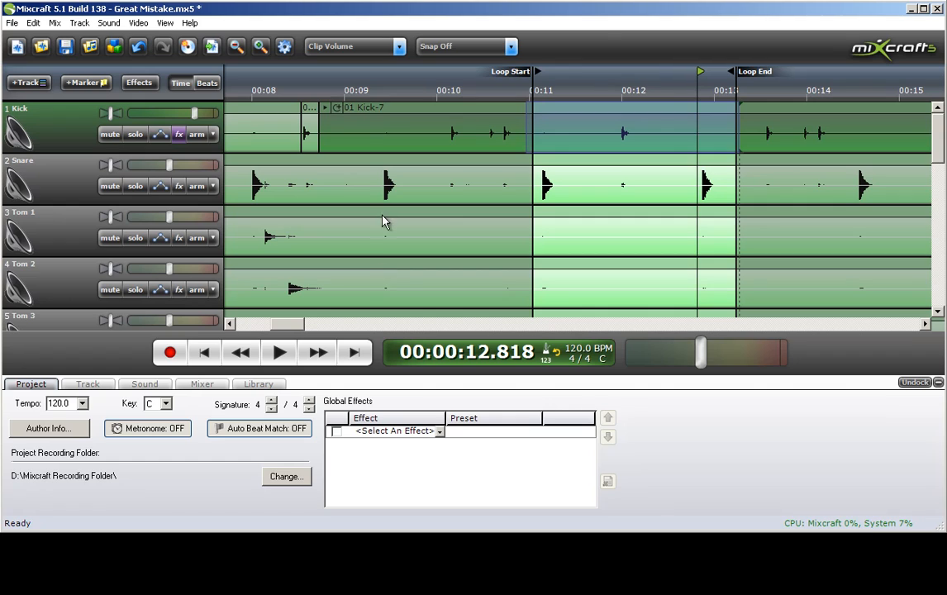
{"action": "mouse_move", "coordinate": [372, 195]}
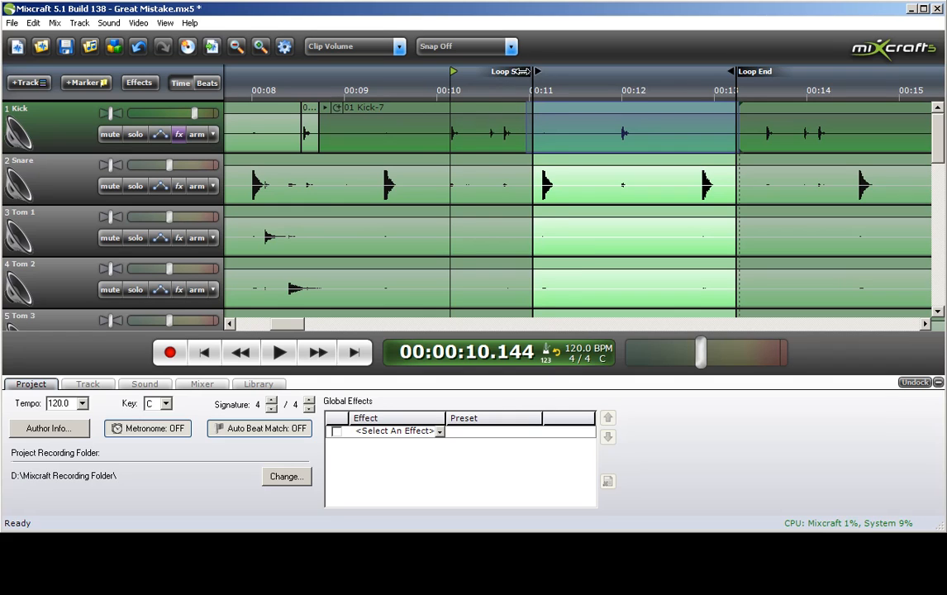
{"action": "left_click_drag", "start_coordinate": [510, 71], "coordinate": [356, 71]}
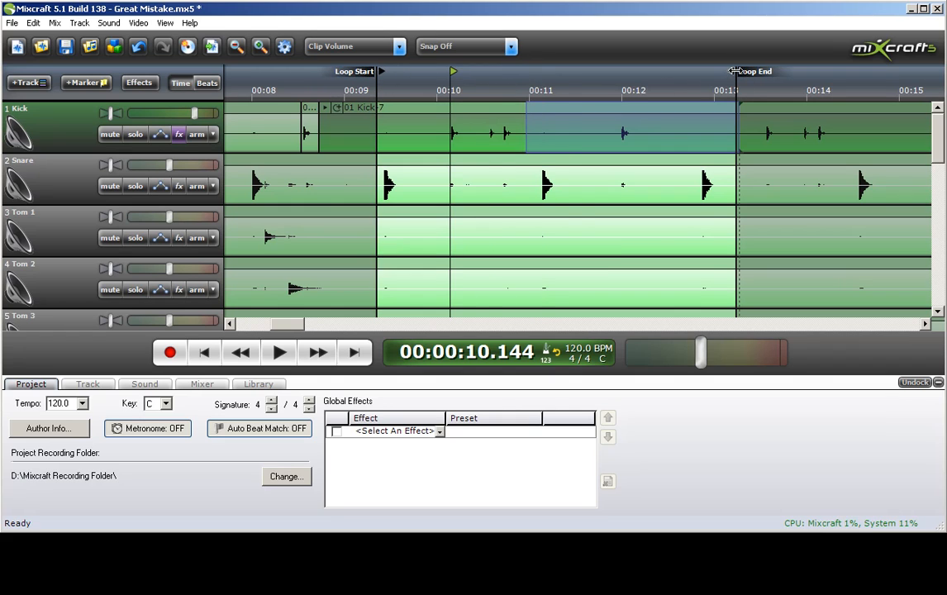
{"action": "left_click_drag", "start_coordinate": [736, 71], "coordinate": [558, 71]}
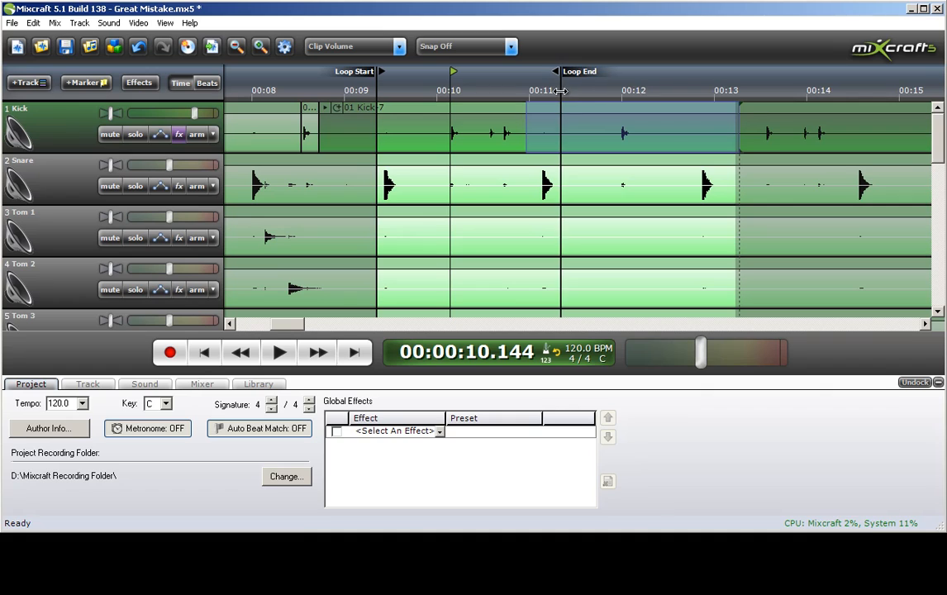
{"action": "left_click", "coordinate": [136, 185]}
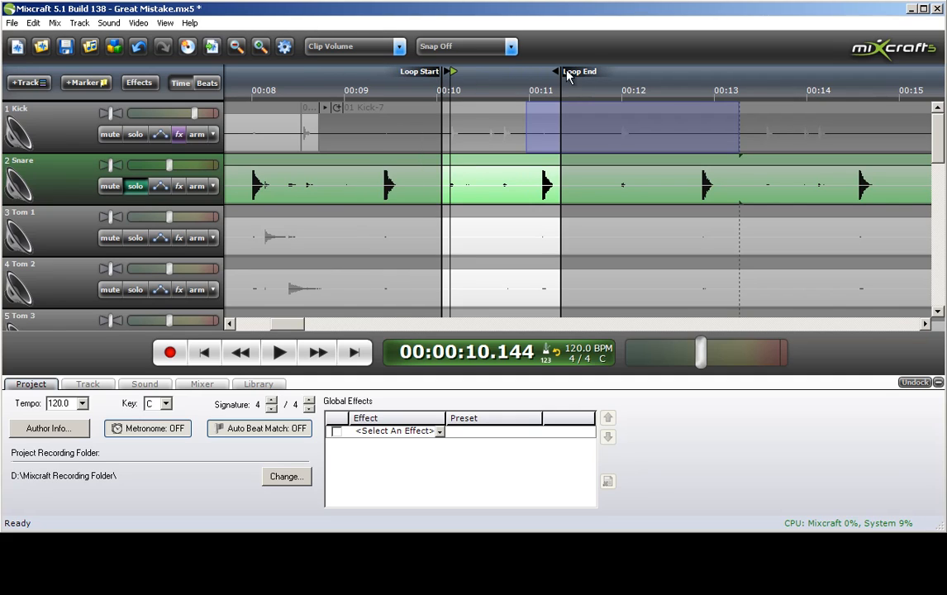
{"action": "left_click_drag", "start_coordinate": [566, 72], "coordinate": [603, 73]}
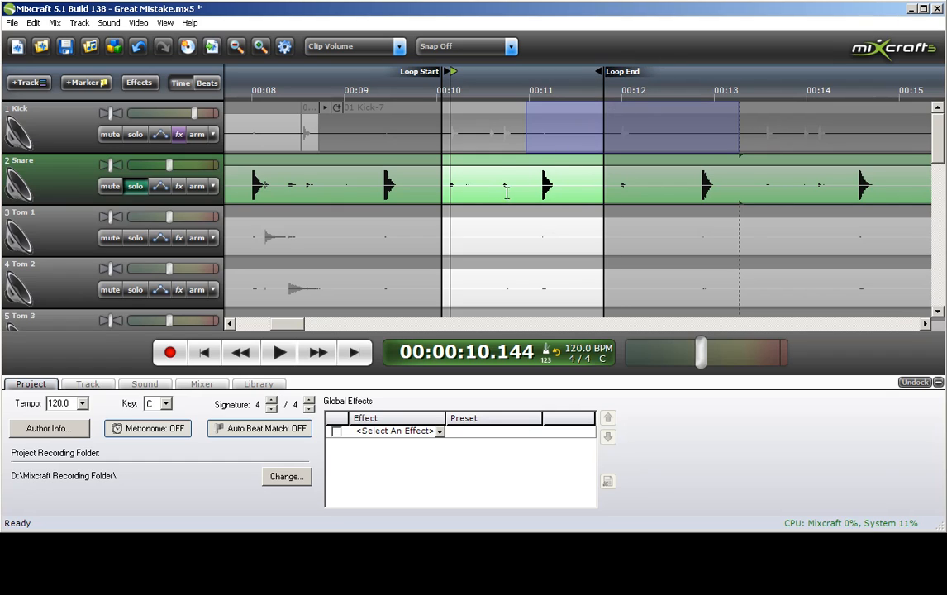
{"action": "mouse_move", "coordinate": [457, 186]}
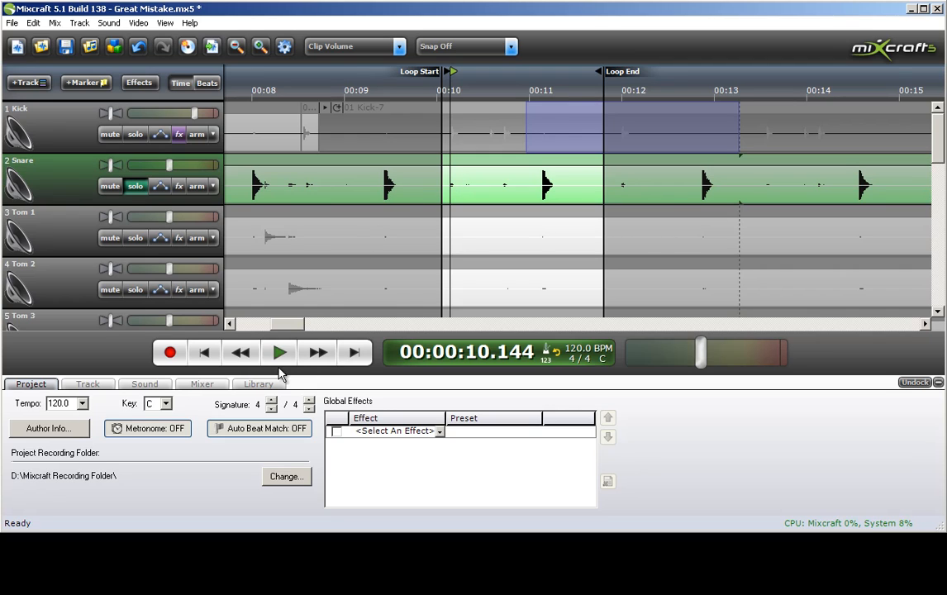
Audition the looped snare, stop playback and bring up the Snare track's effect list
{"action": "left_click", "coordinate": [278, 353]}
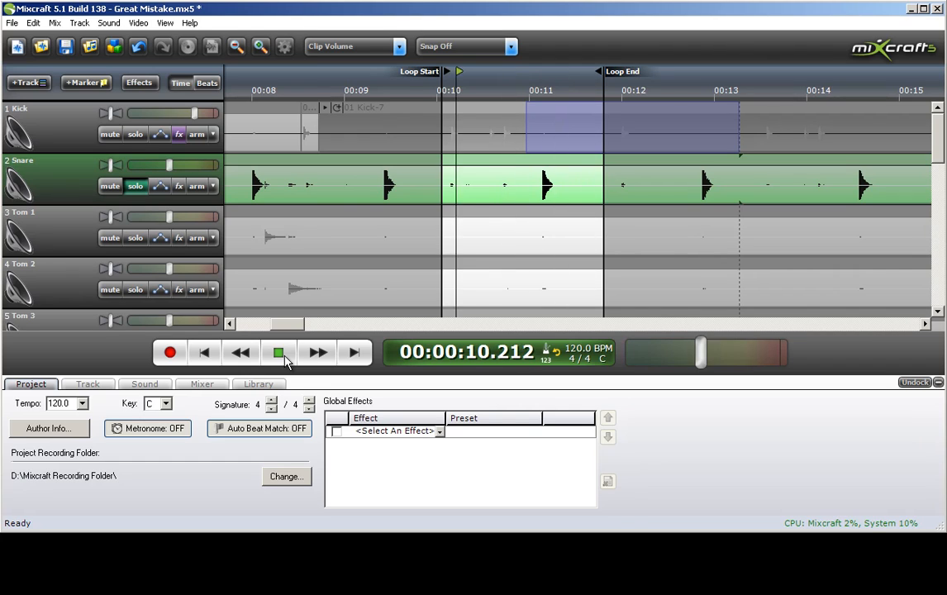
{"action": "left_click", "coordinate": [278, 352]}
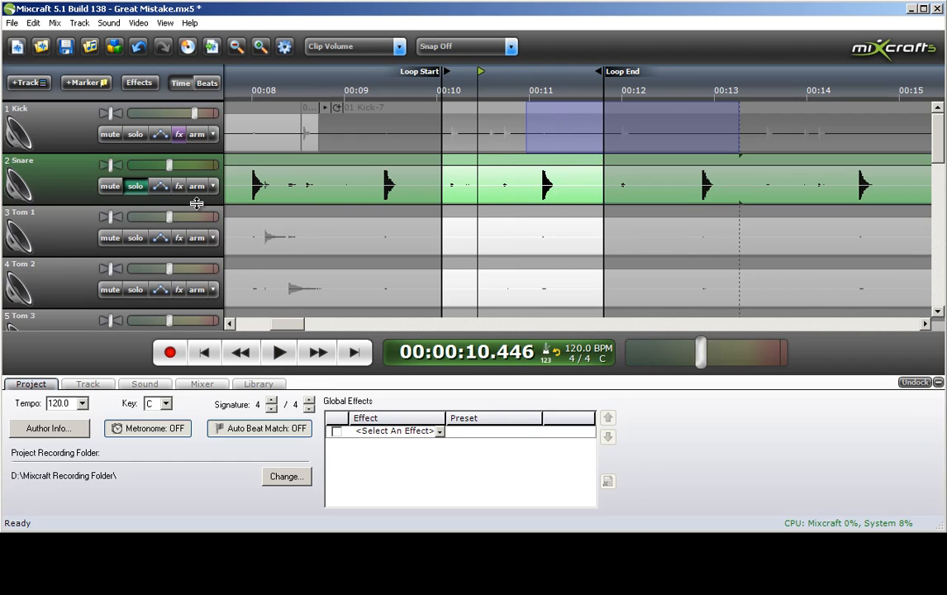
{"action": "left_click", "coordinate": [178, 185]}
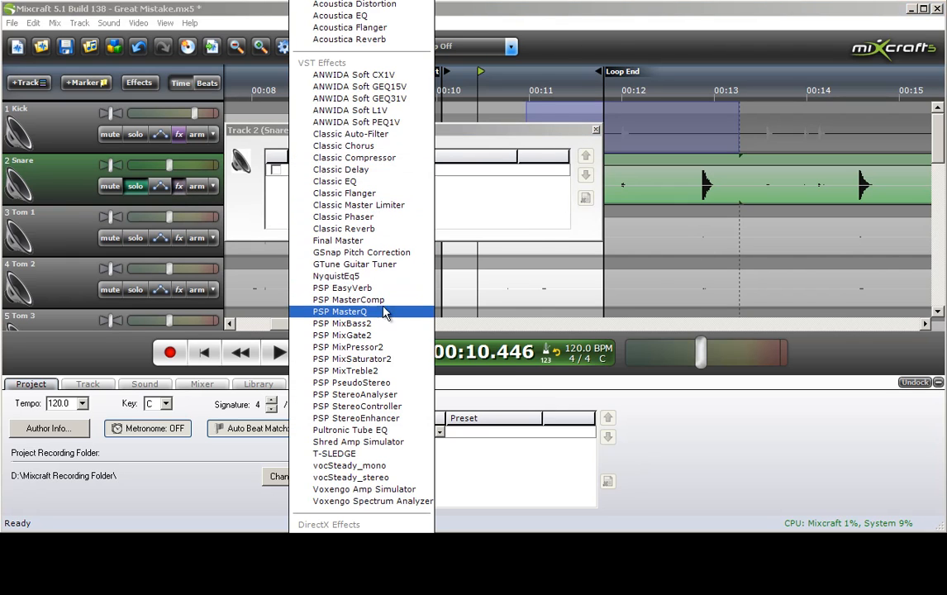
Insert PSP MixGate2 on the snare and load its Snare Only - 3LN preset
{"action": "left_click", "coordinate": [342, 322]}
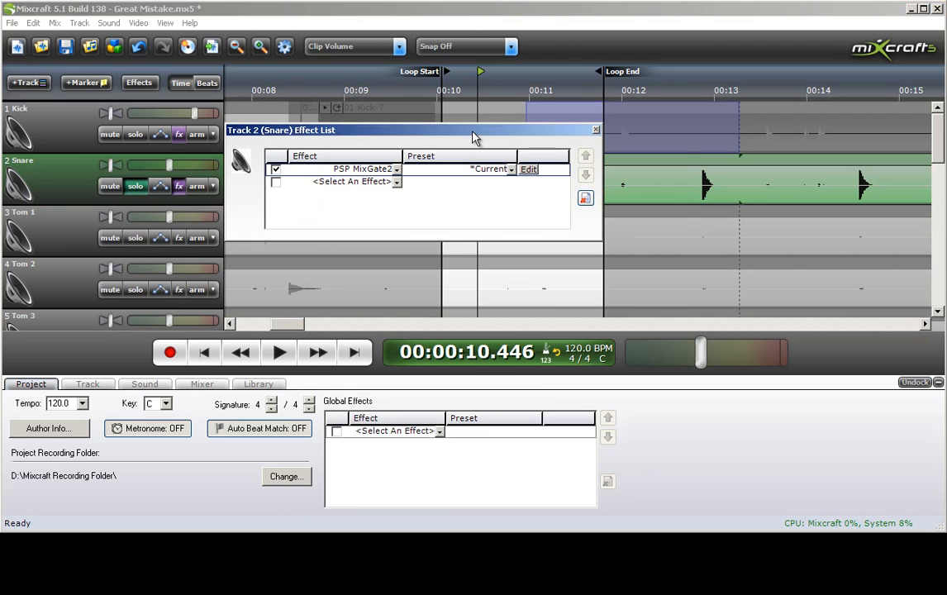
{"action": "left_click", "coordinate": [529, 168]}
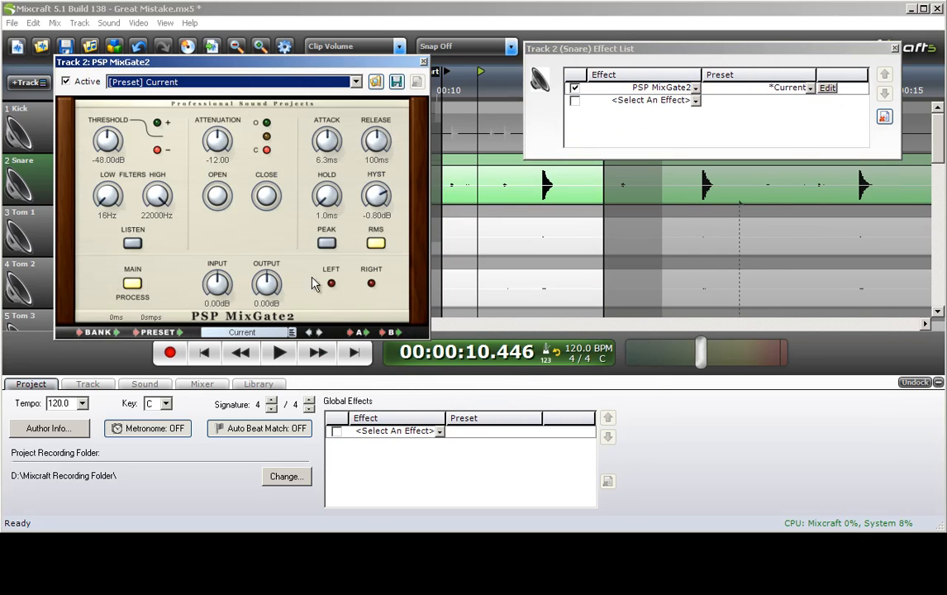
{"action": "left_click", "coordinate": [291, 332]}
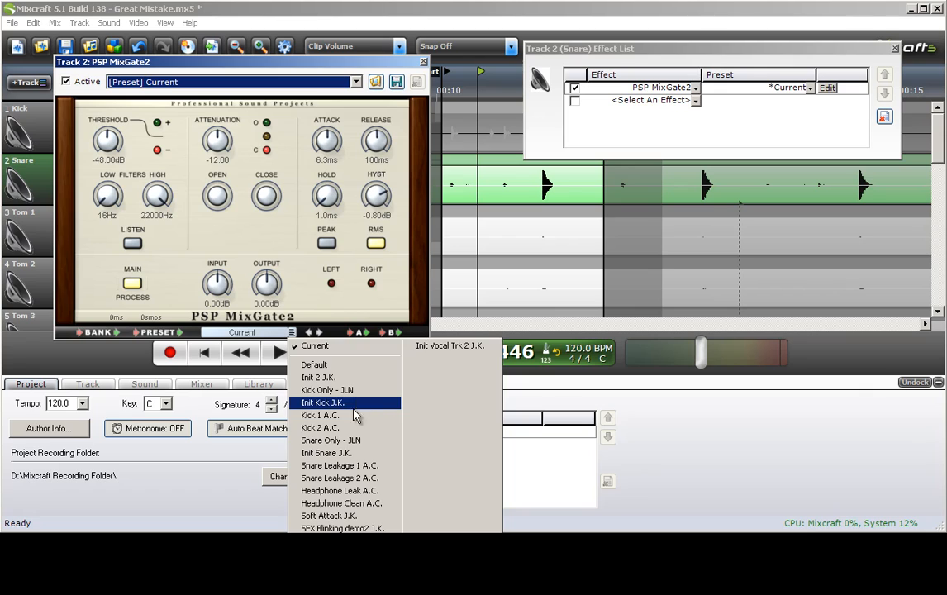
{"action": "left_click", "coordinate": [330, 440]}
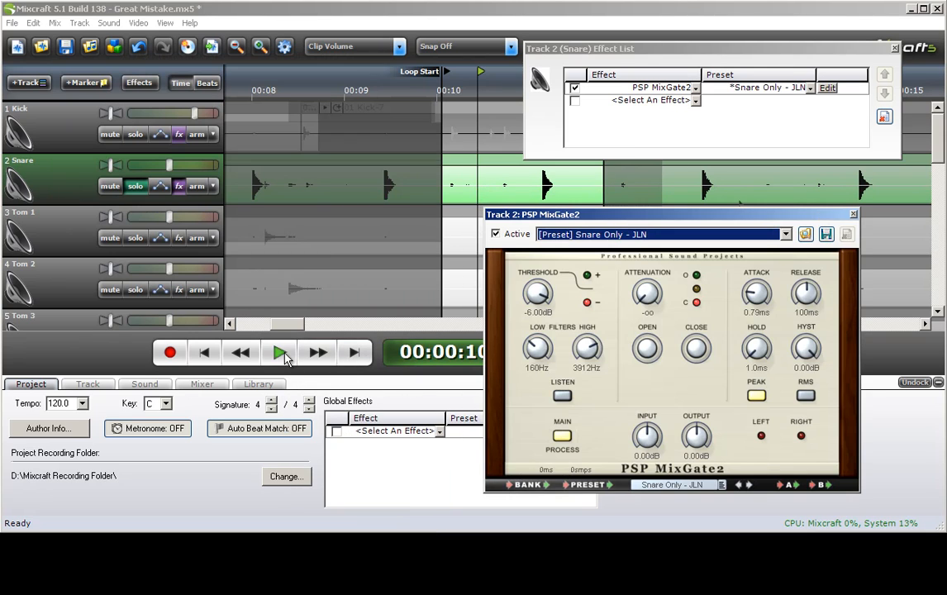
During playback, sweep the gate threshold down to about -24 dB, then settle near -13.5 dB
{"action": "left_click", "coordinate": [279, 352]}
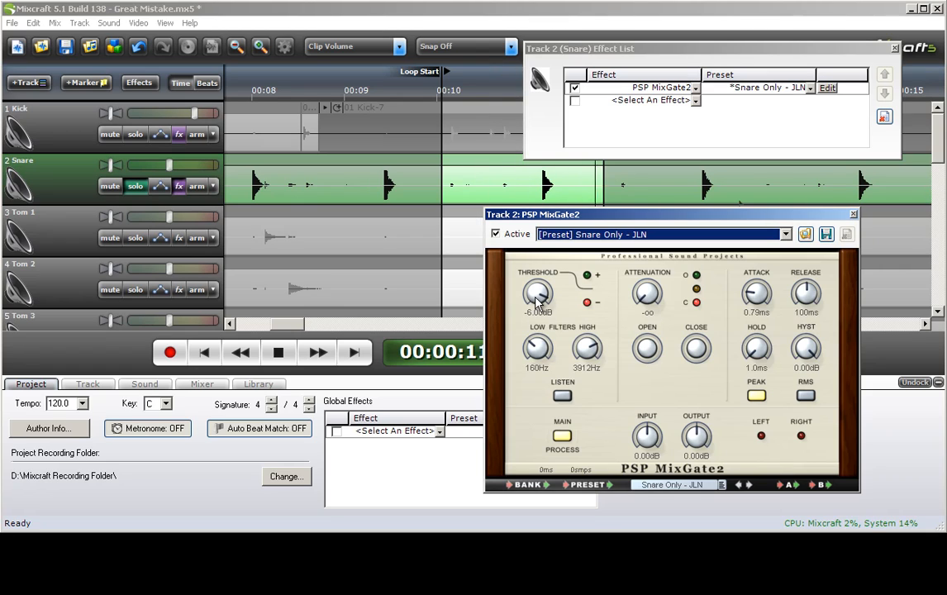
{"action": "left_click_drag", "start_coordinate": [537, 294], "coordinate": [537, 361]}
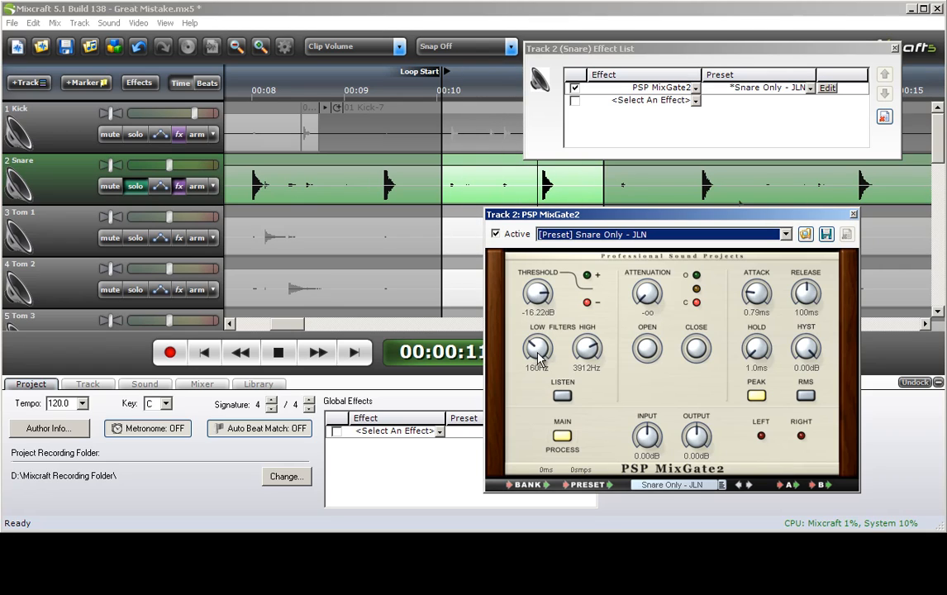
{"action": "left_click_drag", "start_coordinate": [537, 294], "coordinate": [537, 298]}
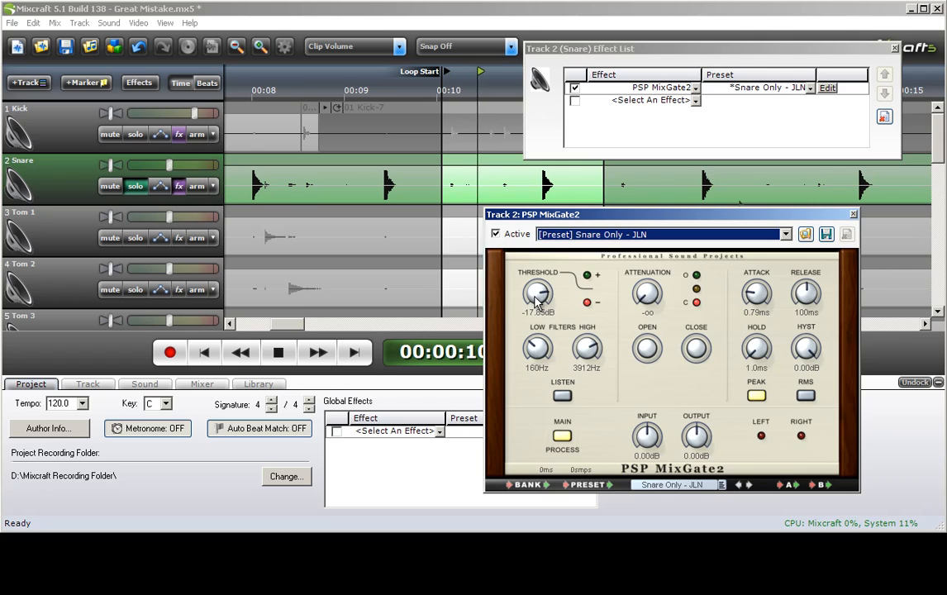
{"action": "left_click_drag", "start_coordinate": [539, 298], "coordinate": [539, 311]}
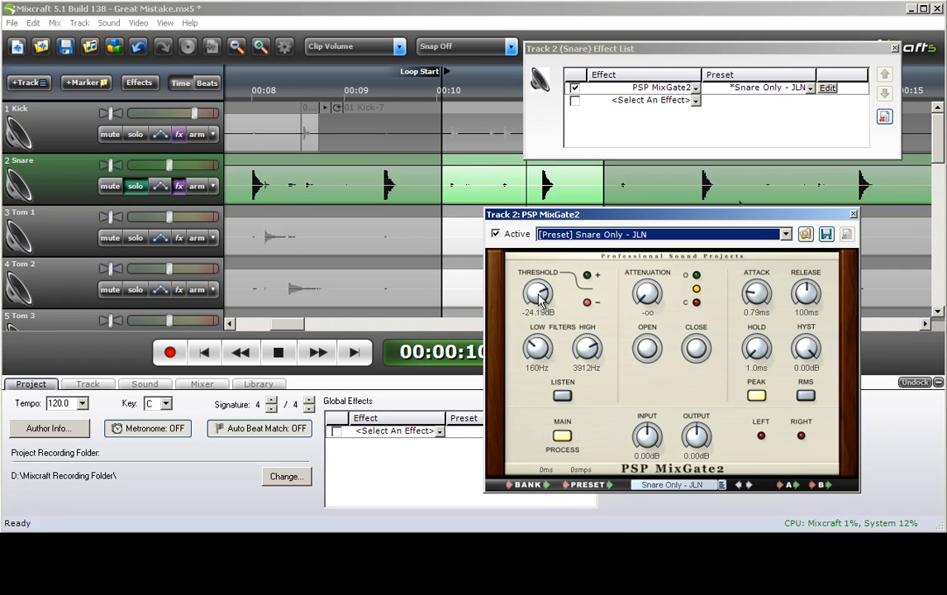
{"action": "left_click_drag", "start_coordinate": [539, 295], "coordinate": [543, 281]}
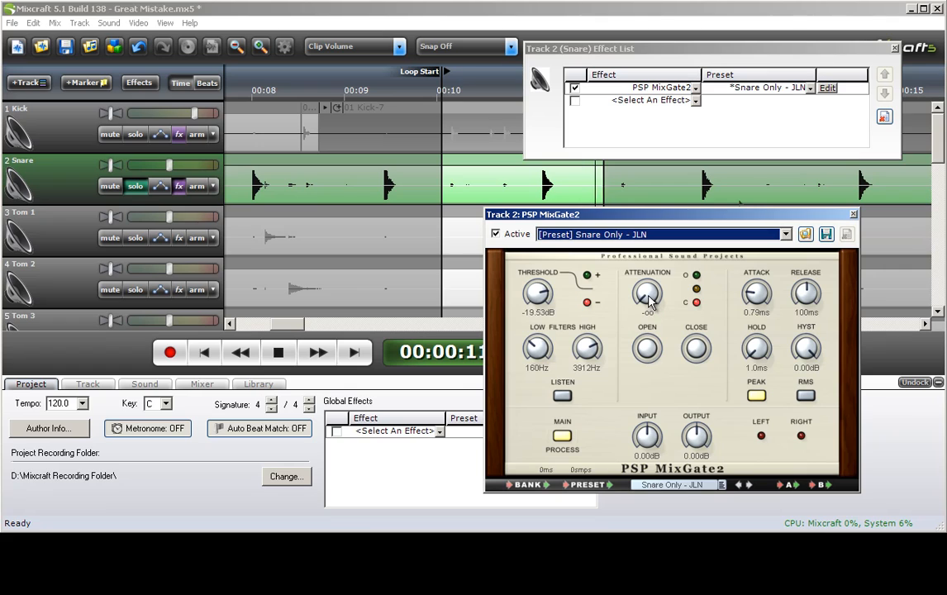
Set the gate attenuation to about -29.8 dB and close the MixGate2 window
{"action": "left_click_drag", "start_coordinate": [648, 289], "coordinate": [648, 298]}
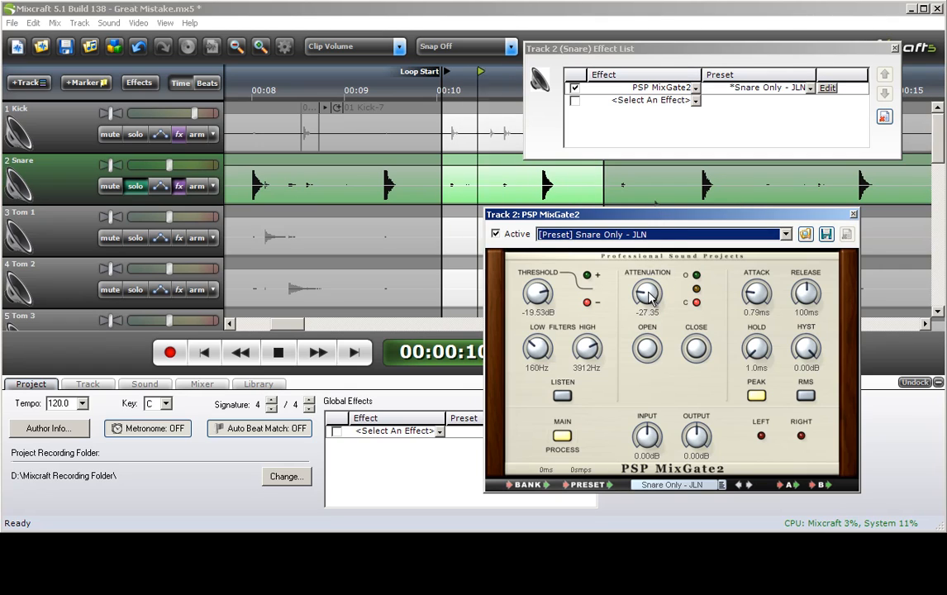
{"action": "left_click_drag", "start_coordinate": [648, 294], "coordinate": [648, 311]}
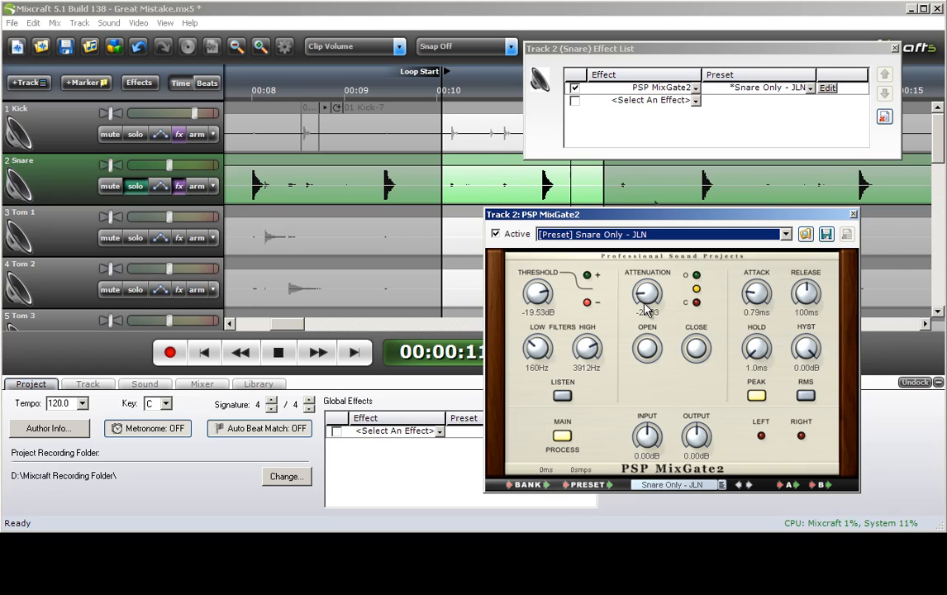
{"action": "left_click_drag", "start_coordinate": [648, 295], "coordinate": [648, 311]}
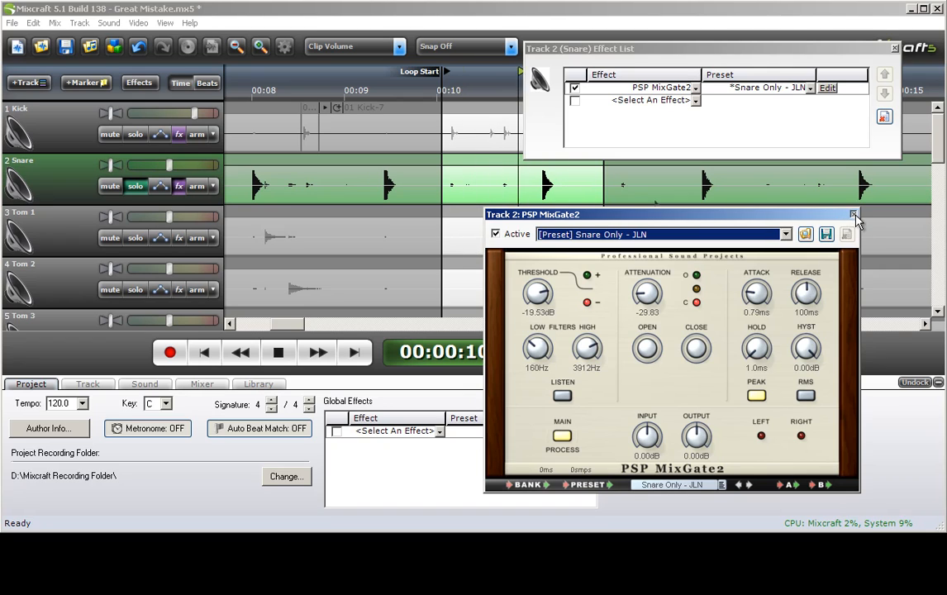
{"action": "left_click", "coordinate": [853, 215]}
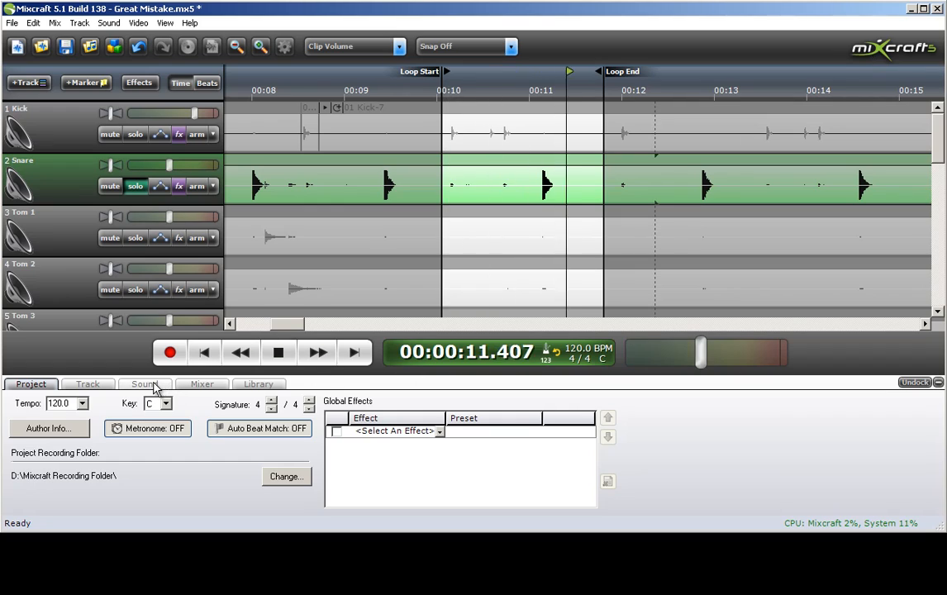
In the mixer, cut the Snare's Lo EQ to about -5.1 dB and boost Mid about +4.3 dB
{"action": "left_click", "coordinate": [202, 383]}
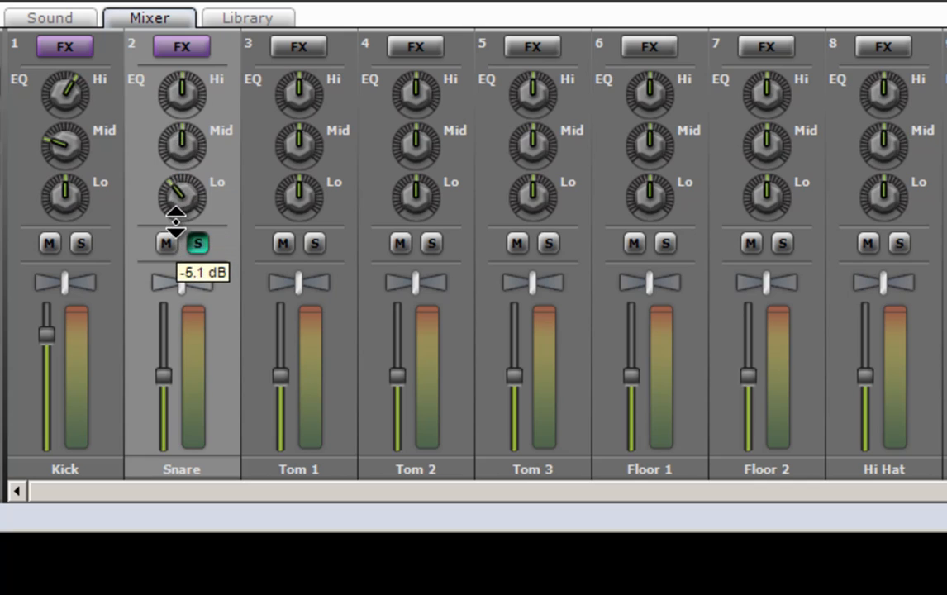
{"action": "left_click_drag", "start_coordinate": [180, 198], "coordinate": [174, 215]}
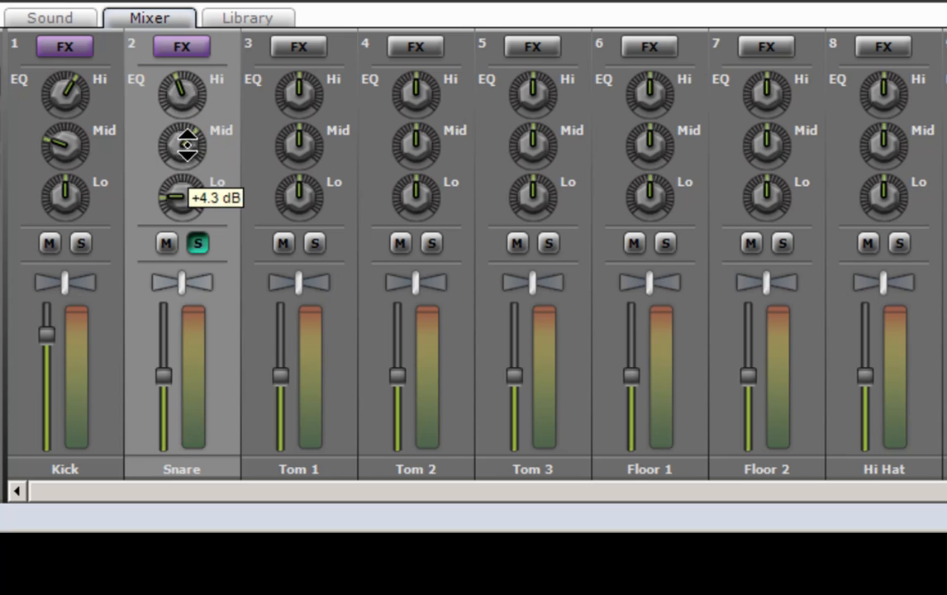
{"action": "left_click_drag", "start_coordinate": [185, 146], "coordinate": [185, 132]}
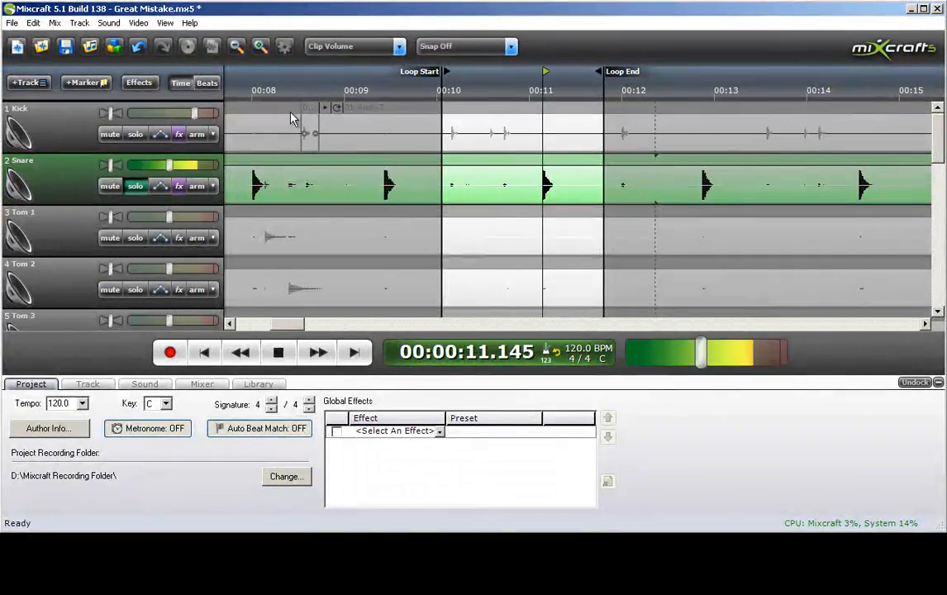
Add ANWIDA Soft GEQ15V after the gate on the Snare and show its controls
{"action": "left_click", "coordinate": [179, 185]}
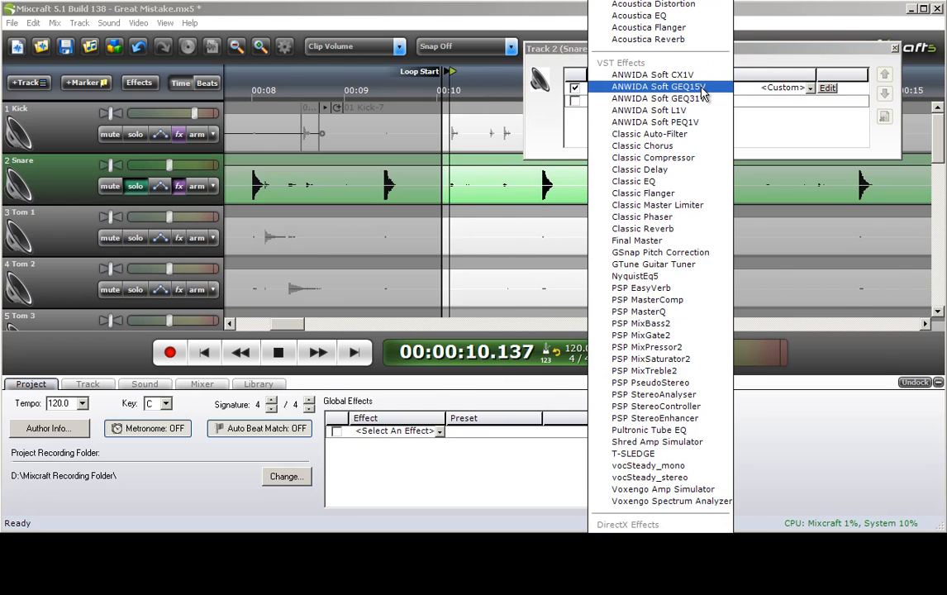
{"action": "left_click", "coordinate": [658, 86]}
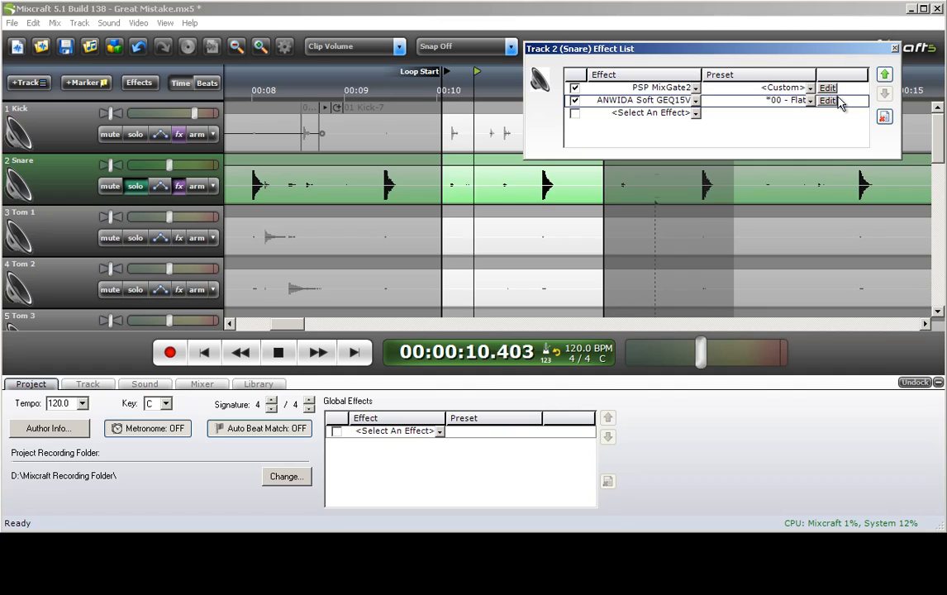
{"action": "left_click", "coordinate": [828, 101]}
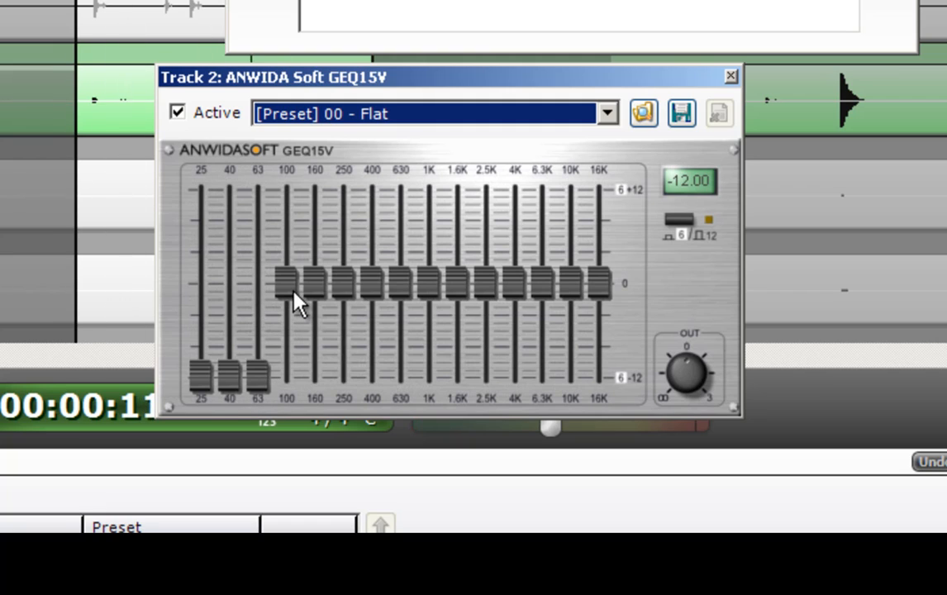
{"action": "mouse_move", "coordinate": [615, 299]}
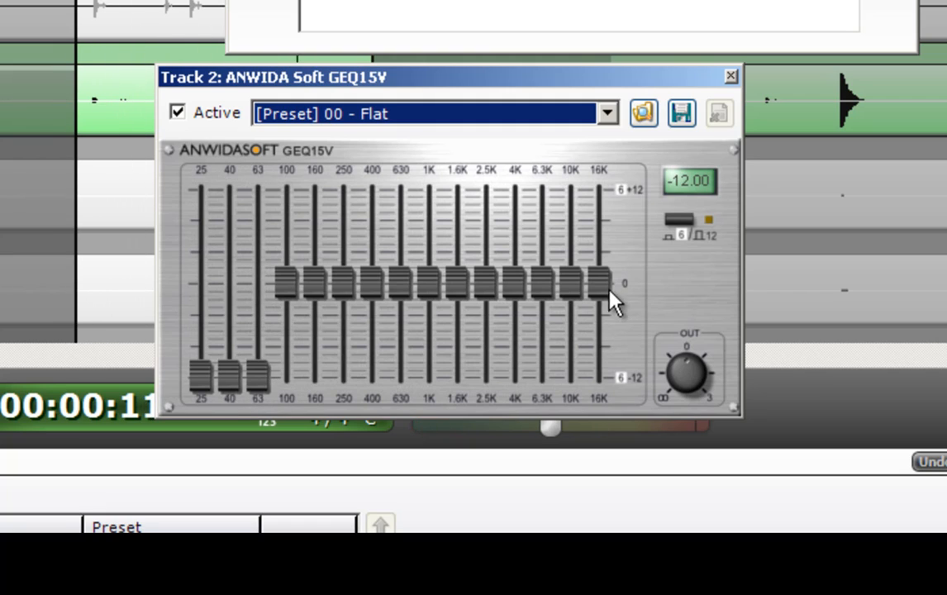
Trim 16K slightly and boost 630 (~3 dB), 1K (~5.7), 1.6K (~3.6), 2.5K (~5) and 4K (~2.5)
{"action": "left_click_drag", "start_coordinate": [597, 281], "coordinate": [597, 331]}
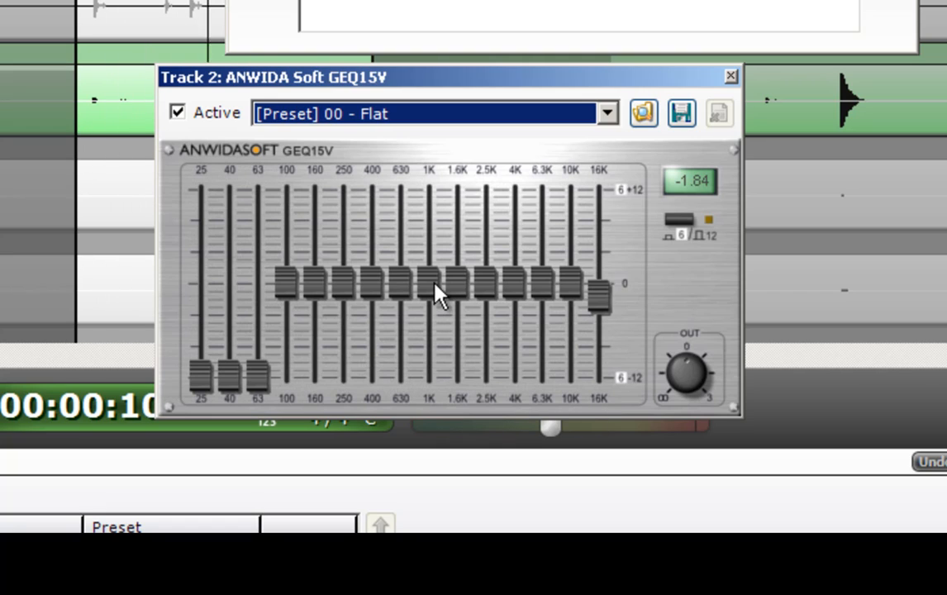
{"action": "left_click_drag", "start_coordinate": [428, 284], "coordinate": [428, 231]}
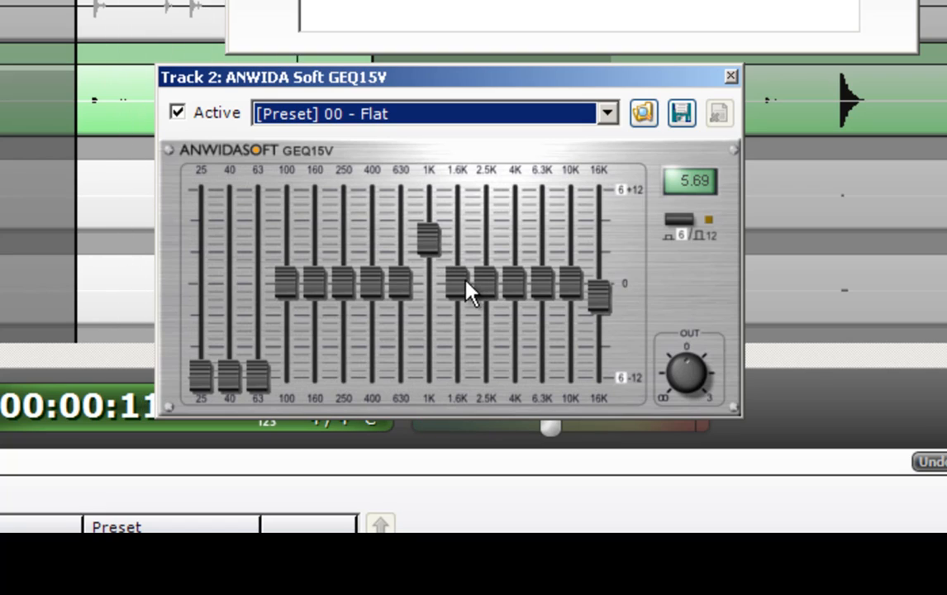
{"action": "left_click_drag", "start_coordinate": [473, 284], "coordinate": [461, 248]}
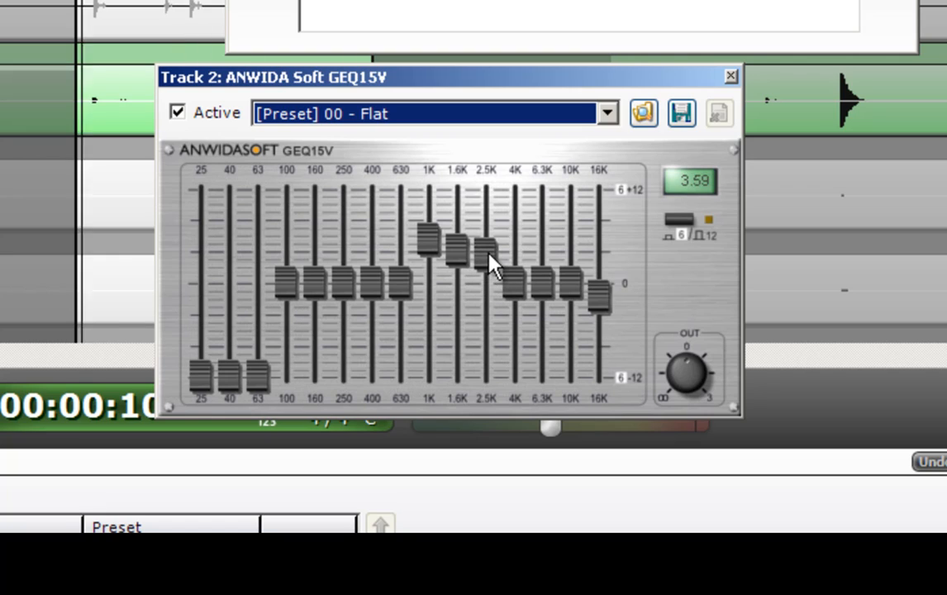
{"action": "left_click_drag", "start_coordinate": [486, 261], "coordinate": [486, 216]}
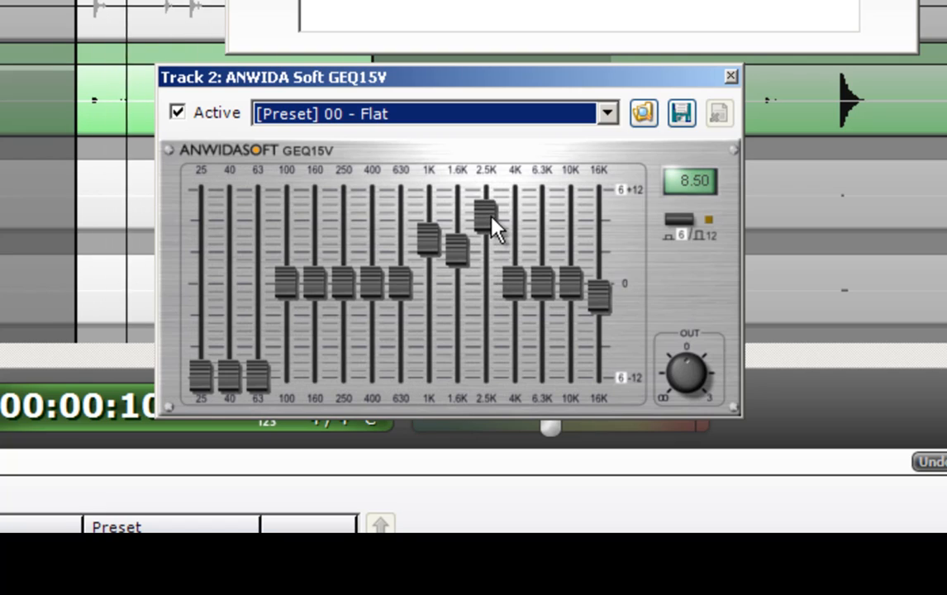
{"action": "left_click_drag", "start_coordinate": [486, 217], "coordinate": [486, 245]}
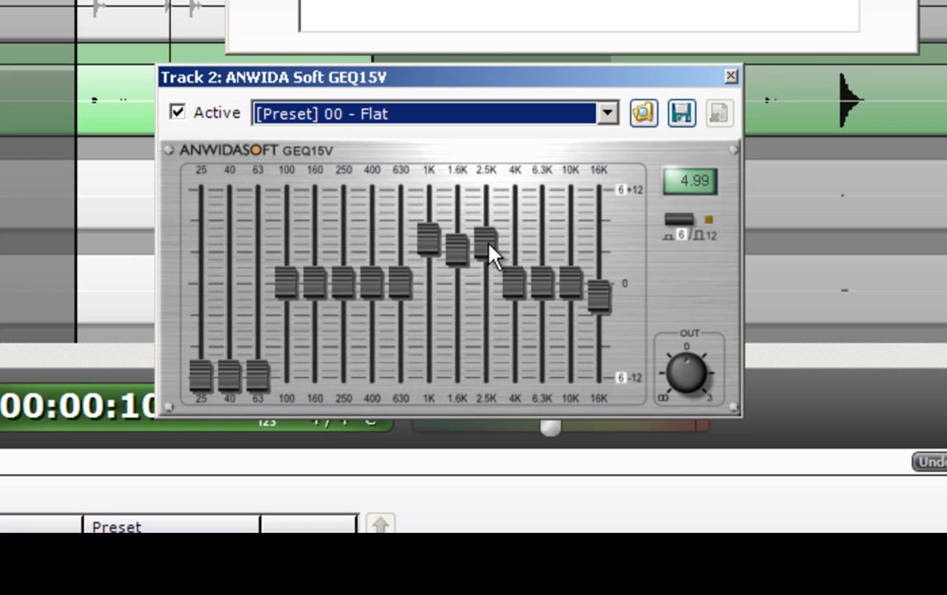
{"action": "left_click_drag", "start_coordinate": [513, 244], "coordinate": [512, 273]}
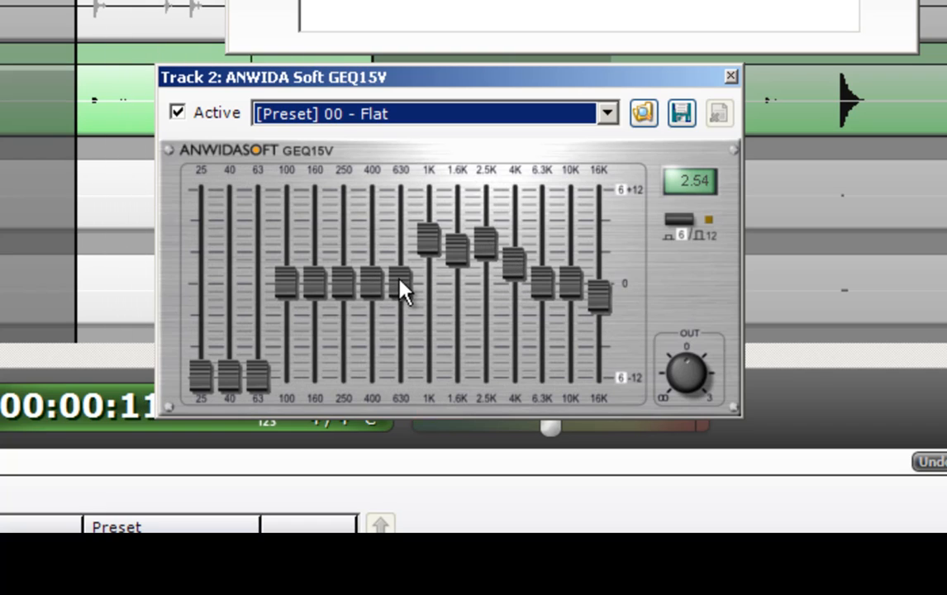
{"action": "left_click_drag", "start_coordinate": [400, 284], "coordinate": [400, 252]}
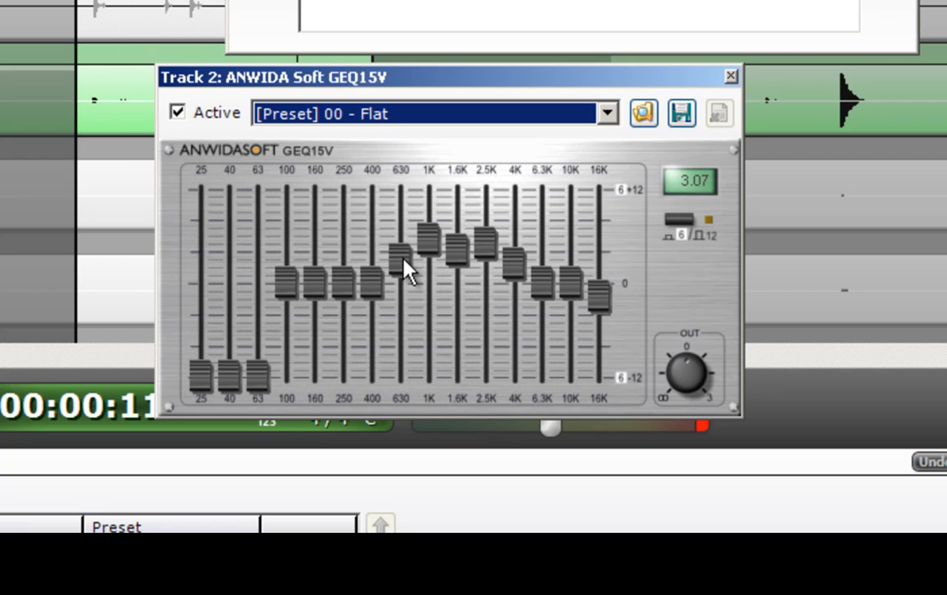
{"action": "mouse_move", "coordinate": [520, 228]}
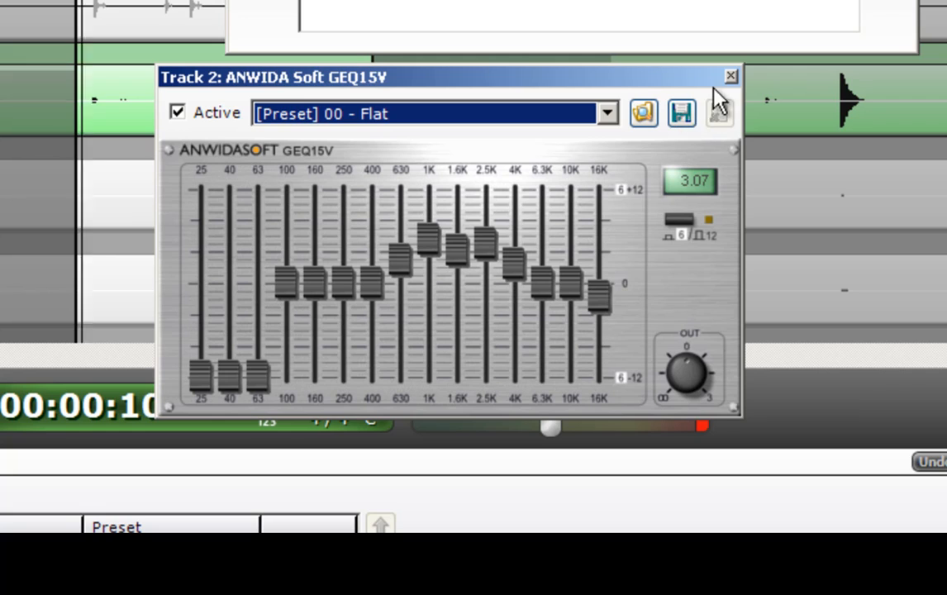
Close the GEQ15V window and add vocSteady_stereo to the Snare's empty effect slot
{"action": "left_click", "coordinate": [731, 76]}
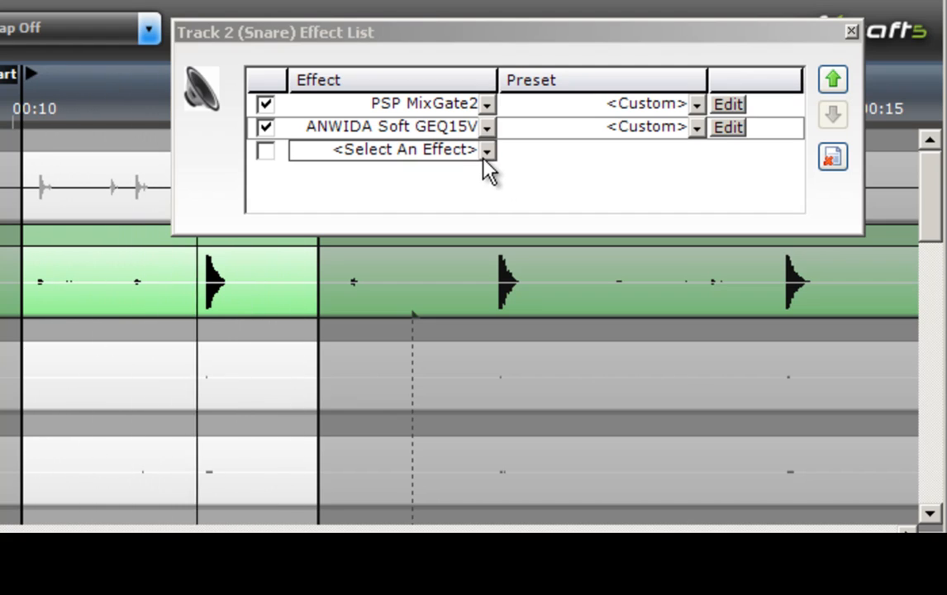
{"action": "left_click", "coordinate": [487, 148]}
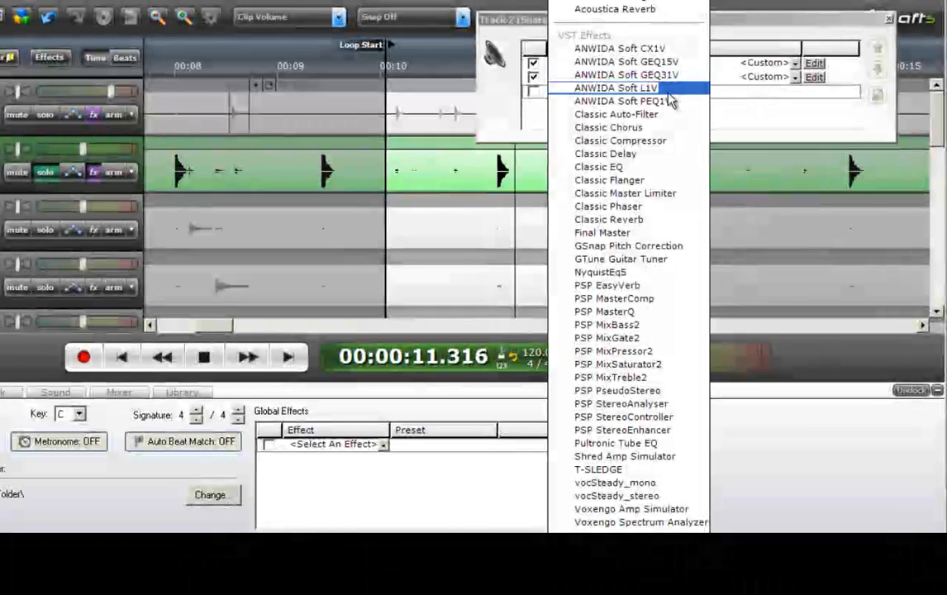
{"action": "mouse_move", "coordinate": [619, 48]}
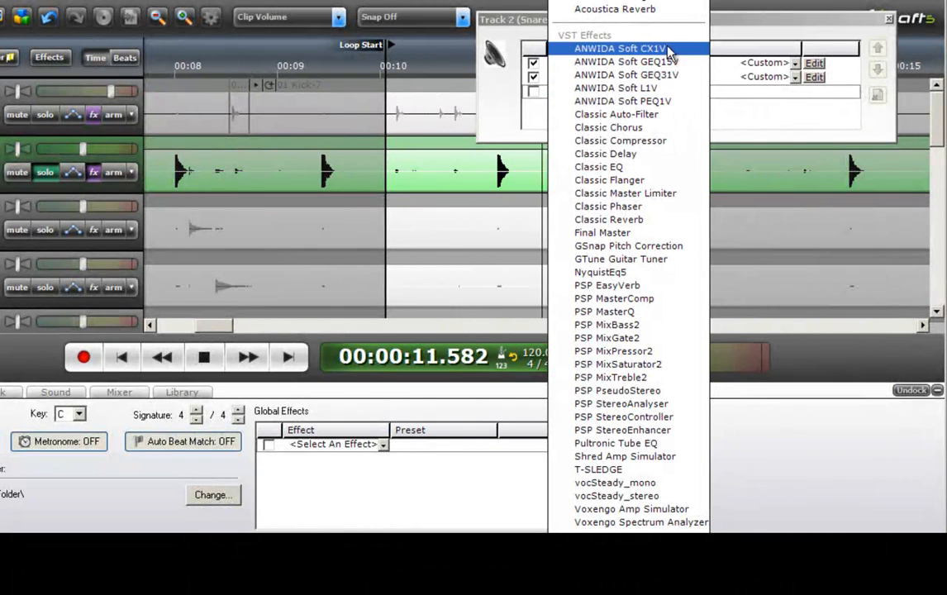
{"action": "mouse_move", "coordinate": [653, 132]}
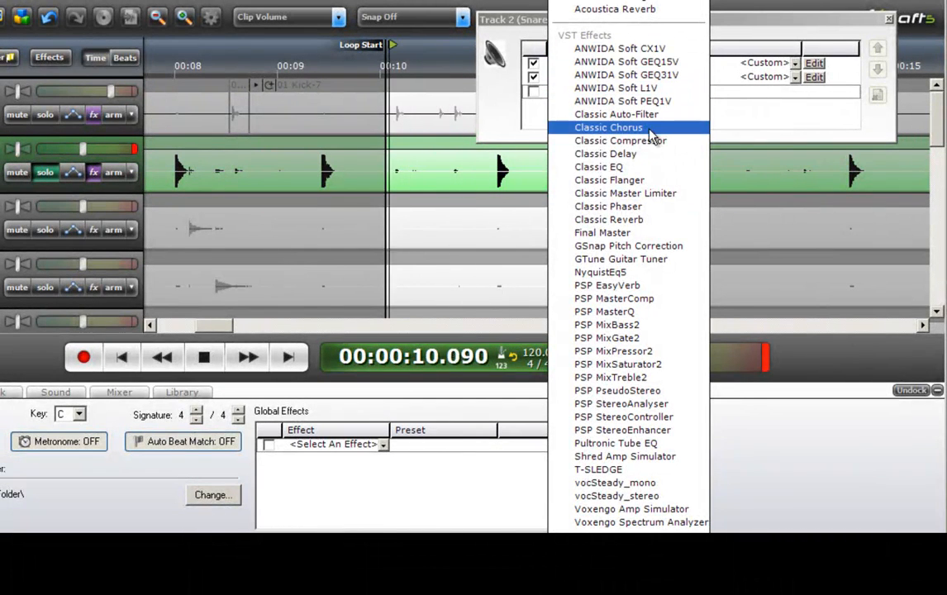
{"action": "mouse_move", "coordinate": [638, 496]}
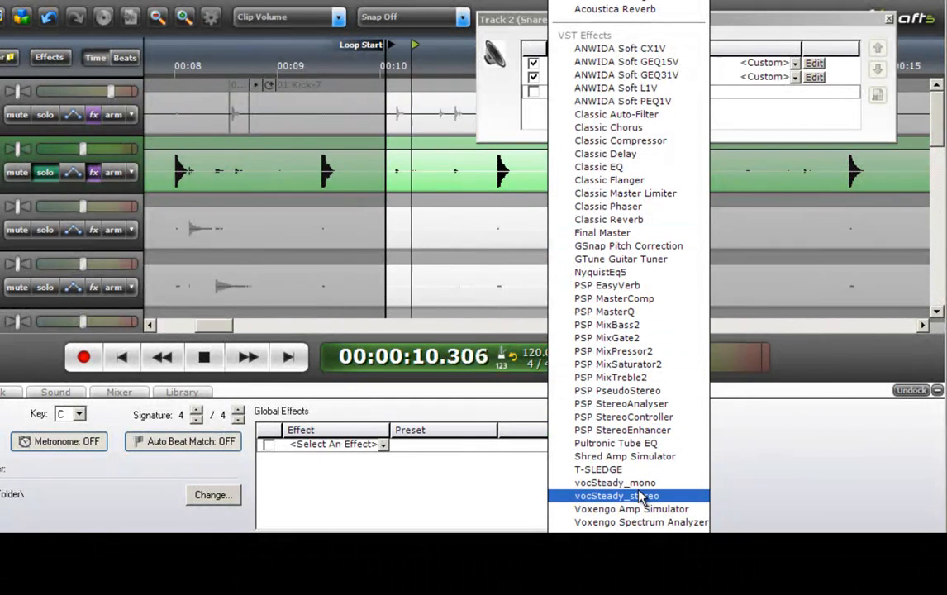
{"action": "left_click", "coordinate": [617, 496]}
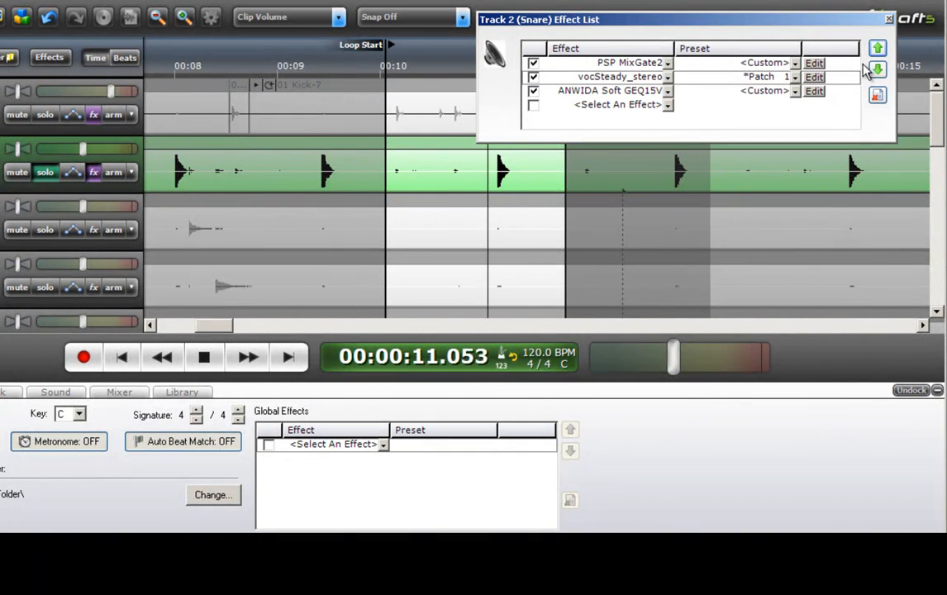
Keep vocSteady_stereo below the gate with custom settings, toggling the EQ to compare
{"action": "left_click", "coordinate": [878, 46]}
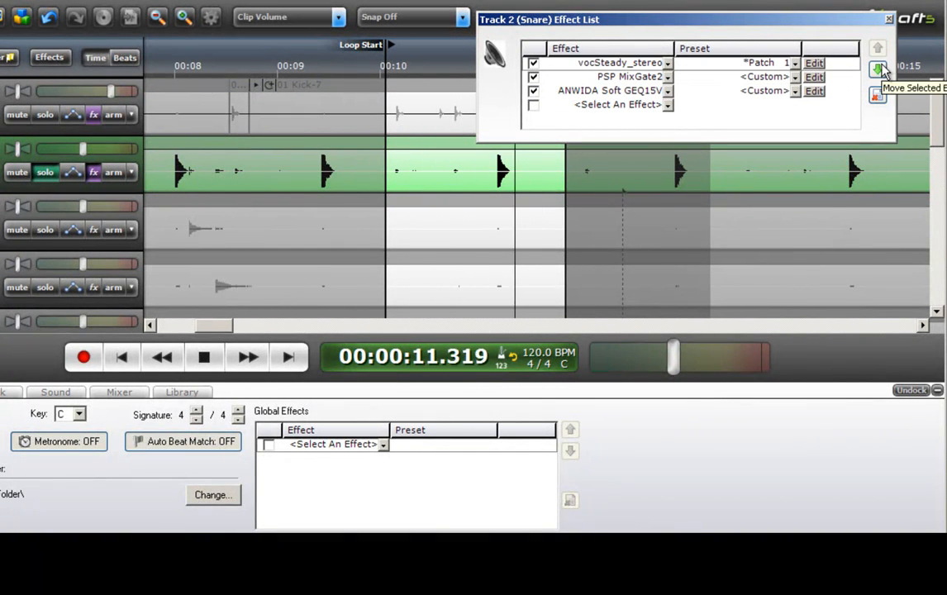
{"action": "left_click", "coordinate": [878, 48]}
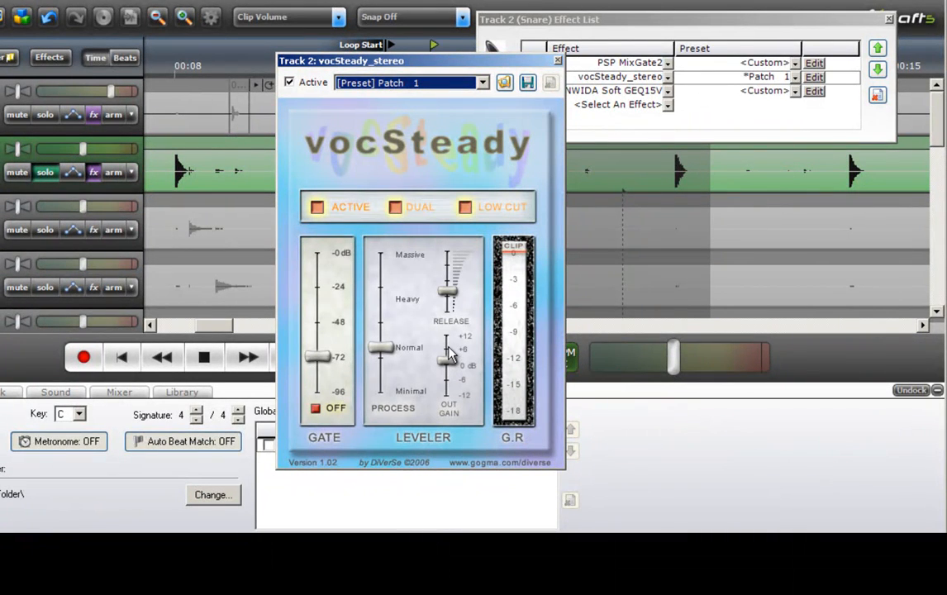
{"action": "left_click", "coordinate": [559, 59]}
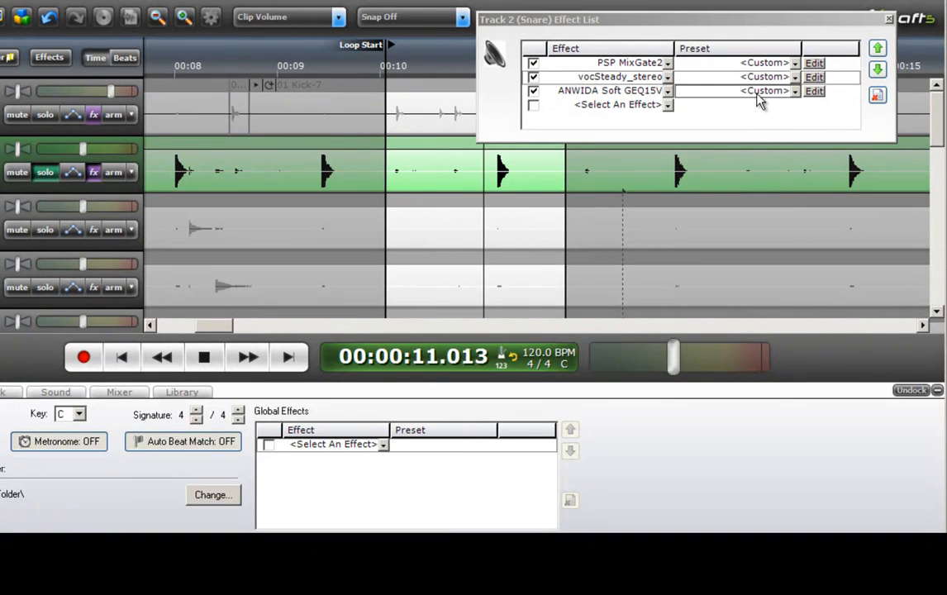
{"action": "left_click", "coordinate": [534, 91]}
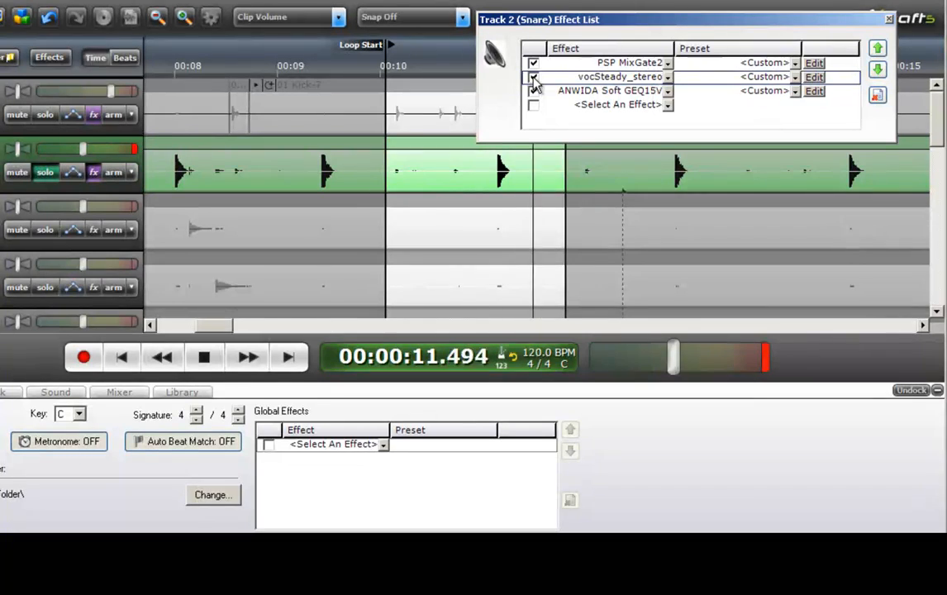
{"action": "left_click", "coordinate": [534, 89]}
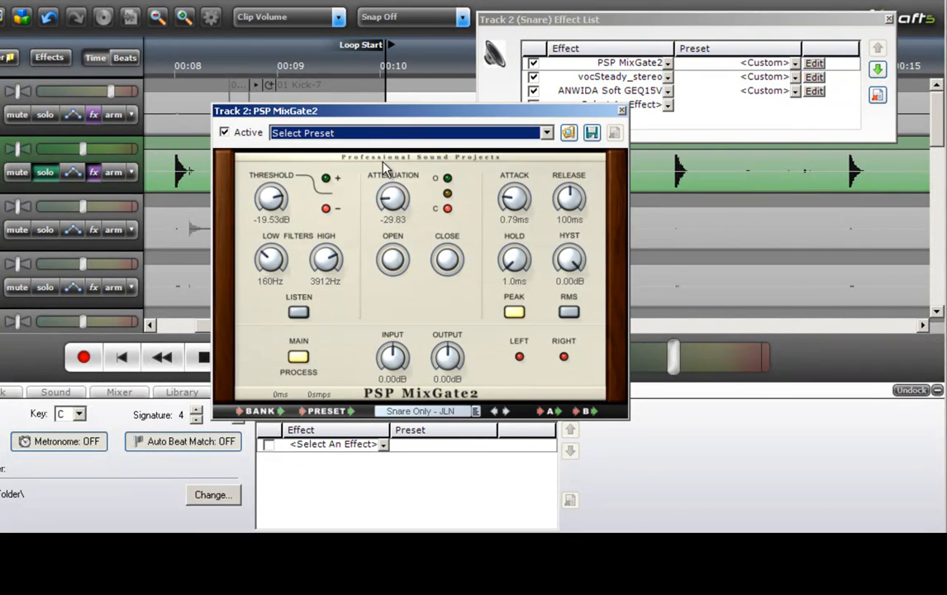
Deepen the snare MixGate2 attenuation to about -40 dB and close the plug-in window
{"action": "left_click_drag", "start_coordinate": [265, 110], "coordinate": [437, 129]}
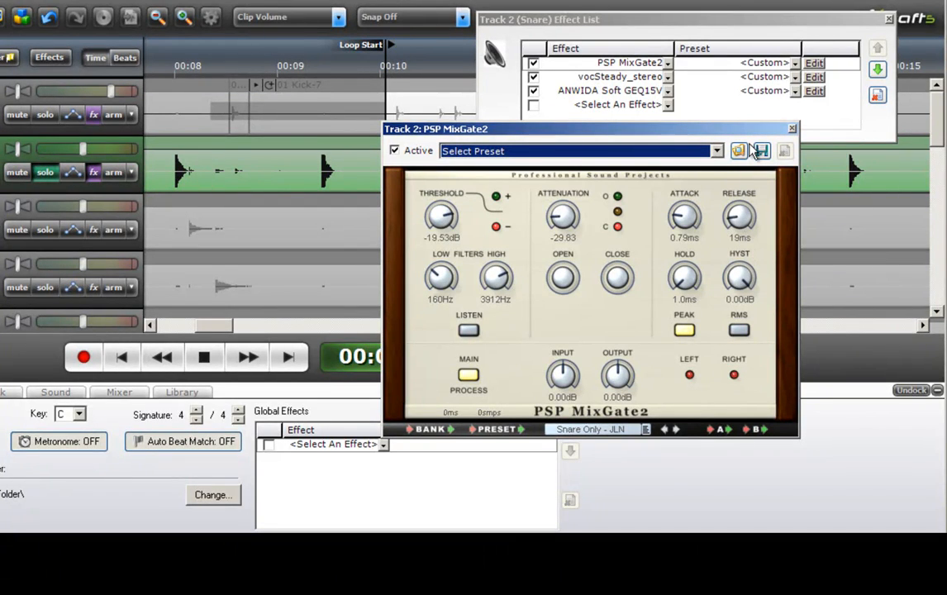
{"action": "left_click_drag", "start_coordinate": [562, 217], "coordinate": [562, 245]}
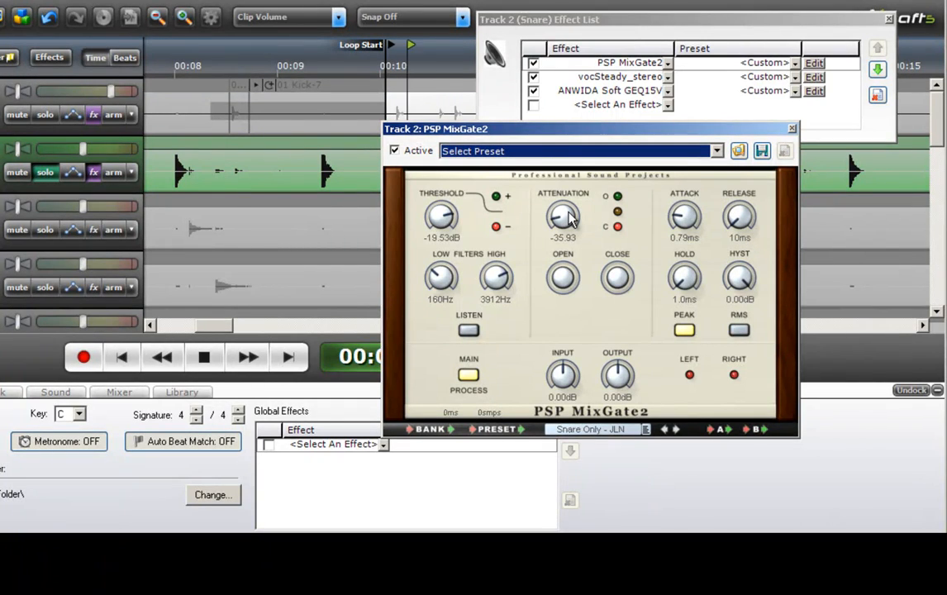
{"action": "left_click_drag", "start_coordinate": [562, 218], "coordinate": [562, 240]}
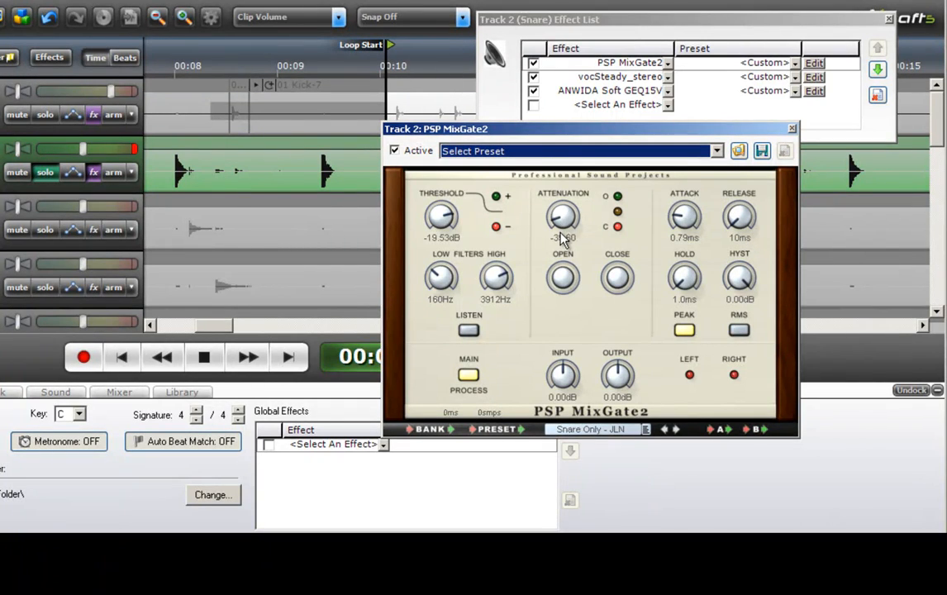
{"action": "left_click_drag", "start_coordinate": [562, 218], "coordinate": [563, 235]}
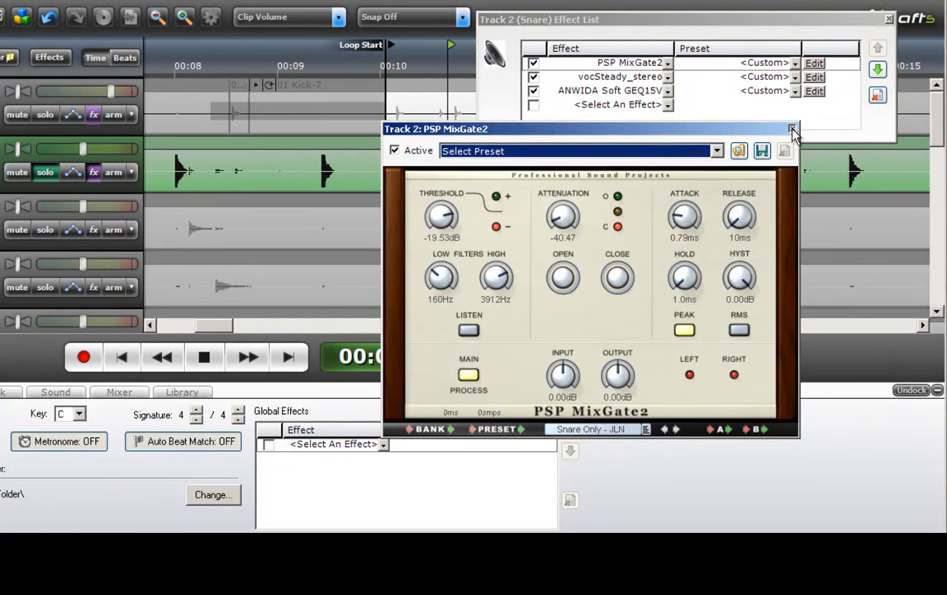
{"action": "left_click", "coordinate": [792, 131]}
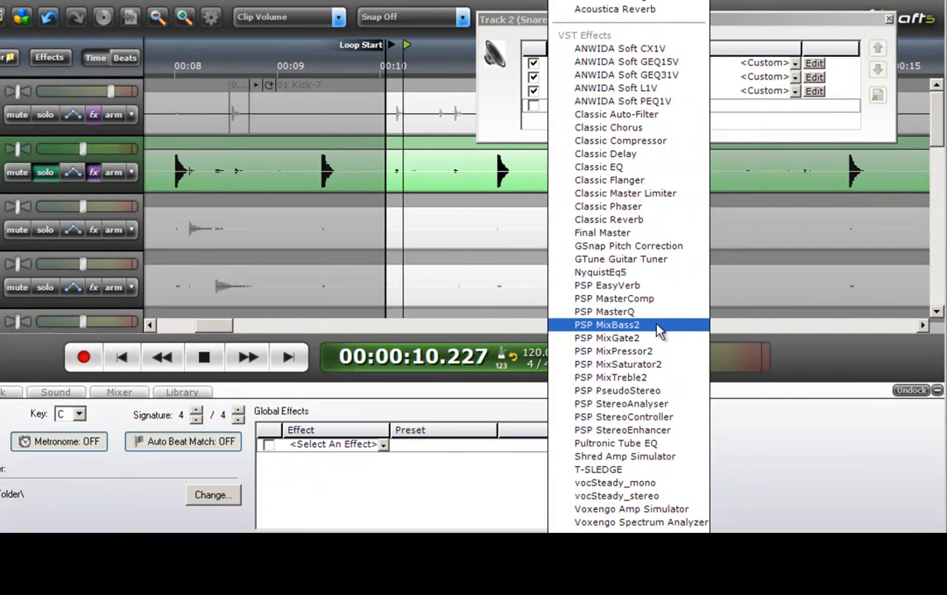
{"action": "mouse_move", "coordinate": [620, 403]}
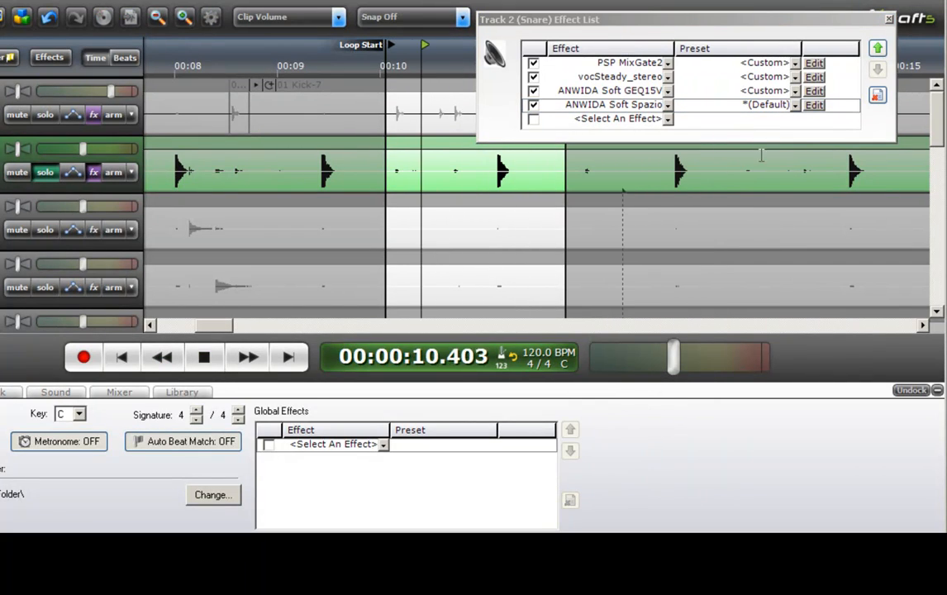
Bring up the settings window of the newly added Spazio reverb on the snare
{"action": "left_click", "coordinate": [813, 104]}
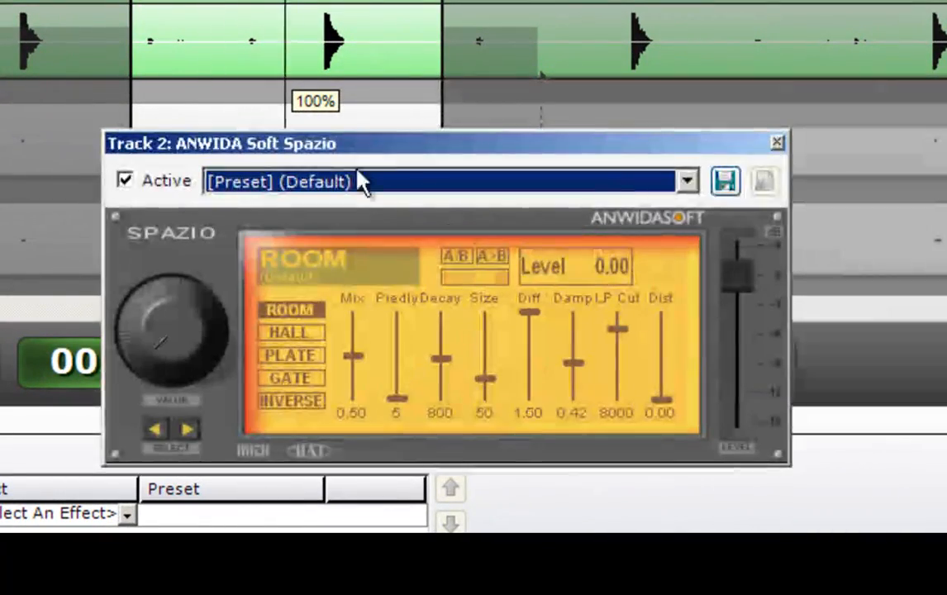
Switch the snare reverb to Hall, lower the mix to 0.20 and shorten the decay
{"action": "left_click", "coordinate": [290, 331]}
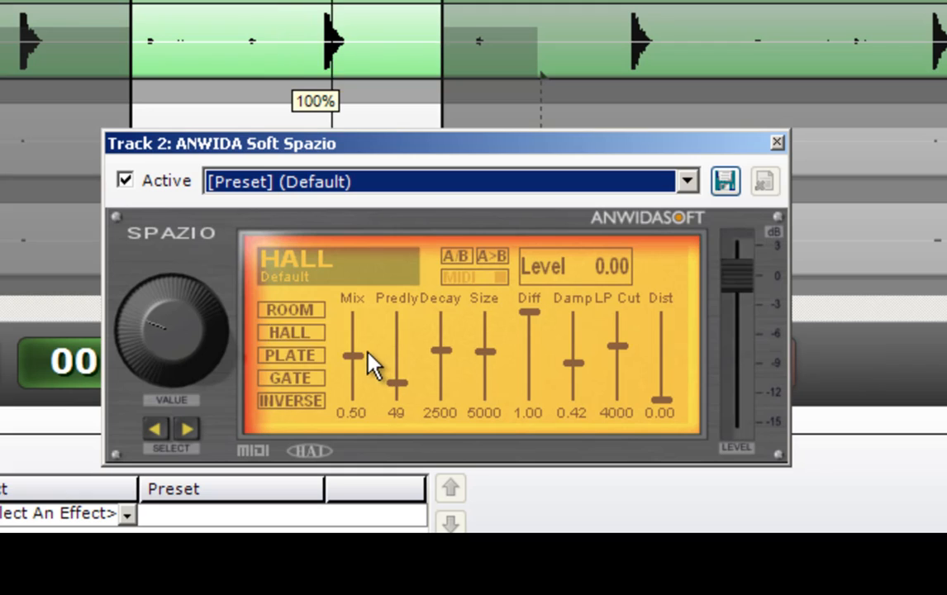
{"action": "left_click_drag", "start_coordinate": [354, 356], "coordinate": [353, 383]}
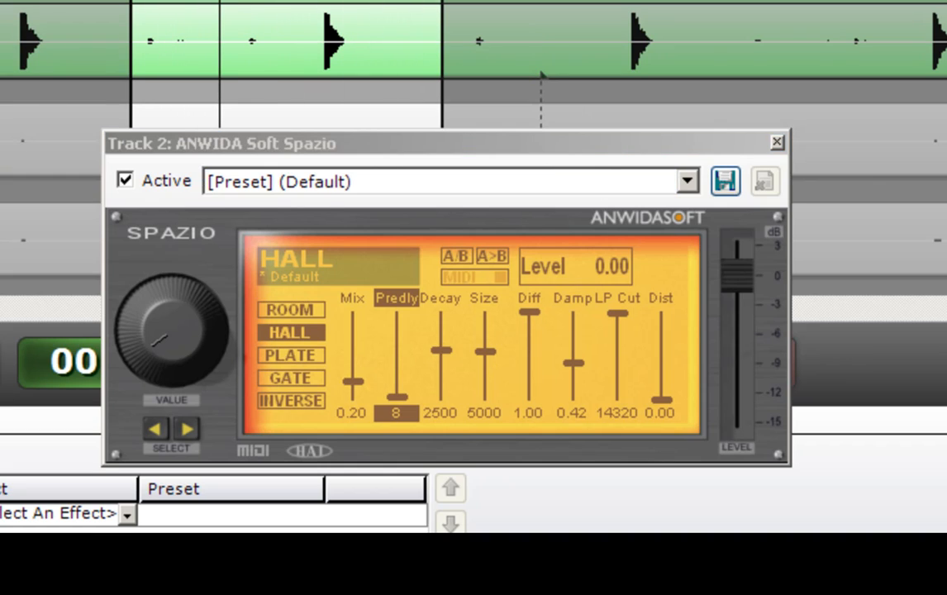
{"action": "mouse_move", "coordinate": [263, 372]}
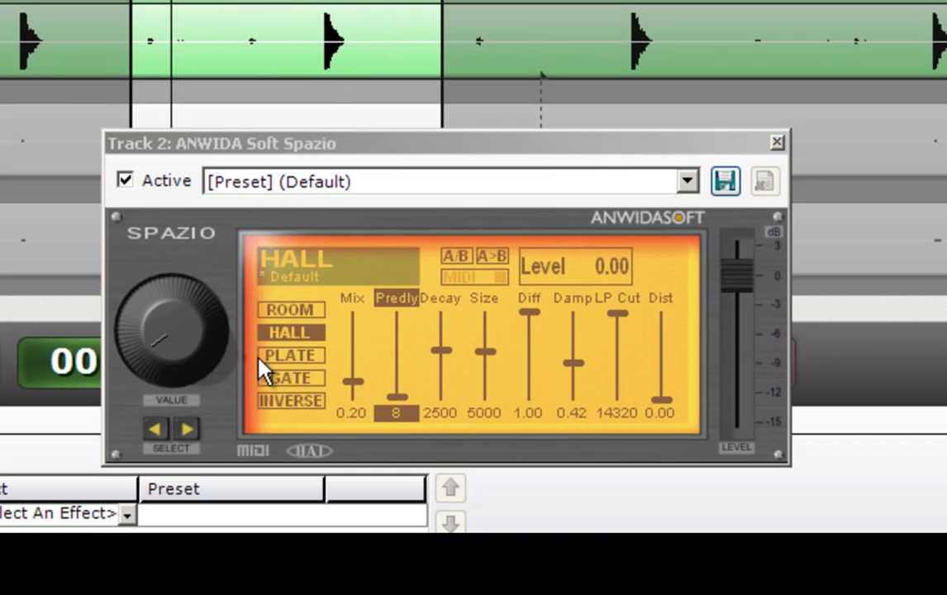
{"action": "mouse_move", "coordinate": [476, 350]}
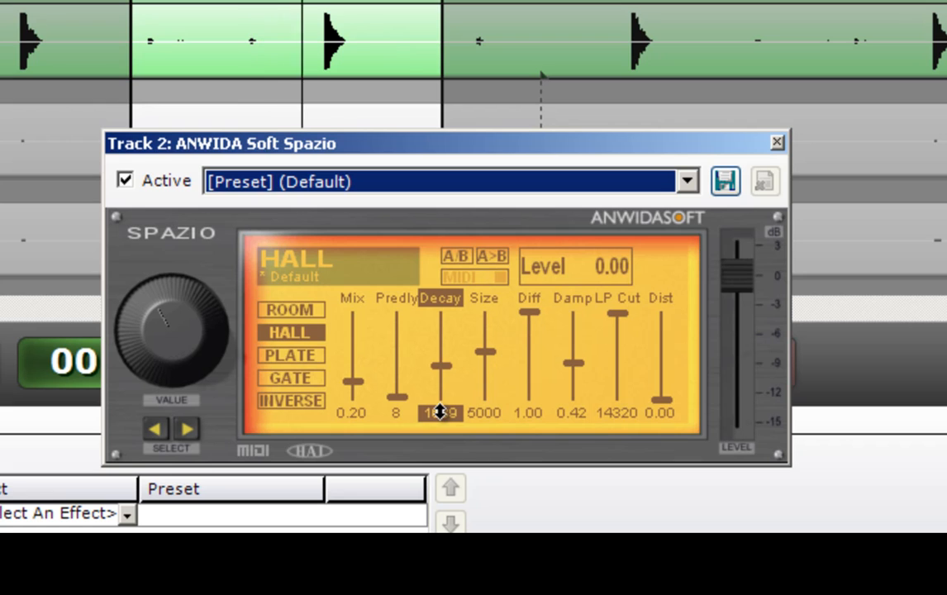
{"action": "left_click_drag", "start_coordinate": [440, 411], "coordinate": [440, 377]}
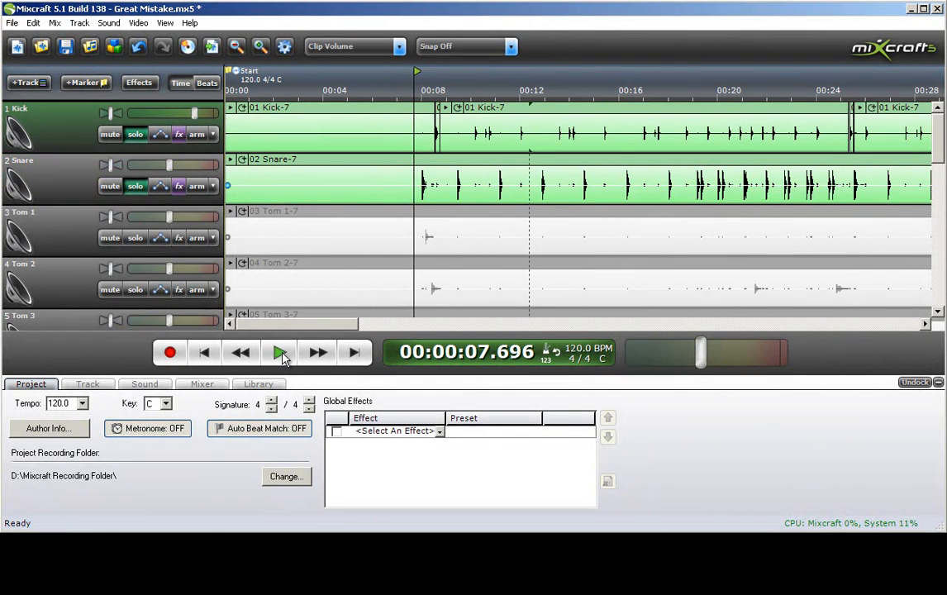
Play the soloed kick and snare through about 26 seconds, then stop
{"action": "left_click", "coordinate": [279, 352]}
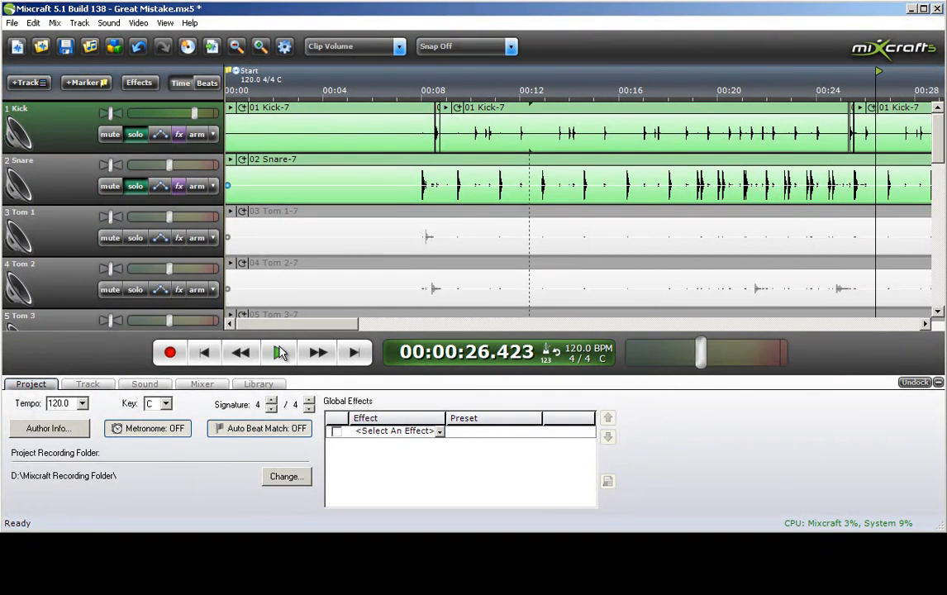
{"action": "left_click", "coordinate": [279, 352]}
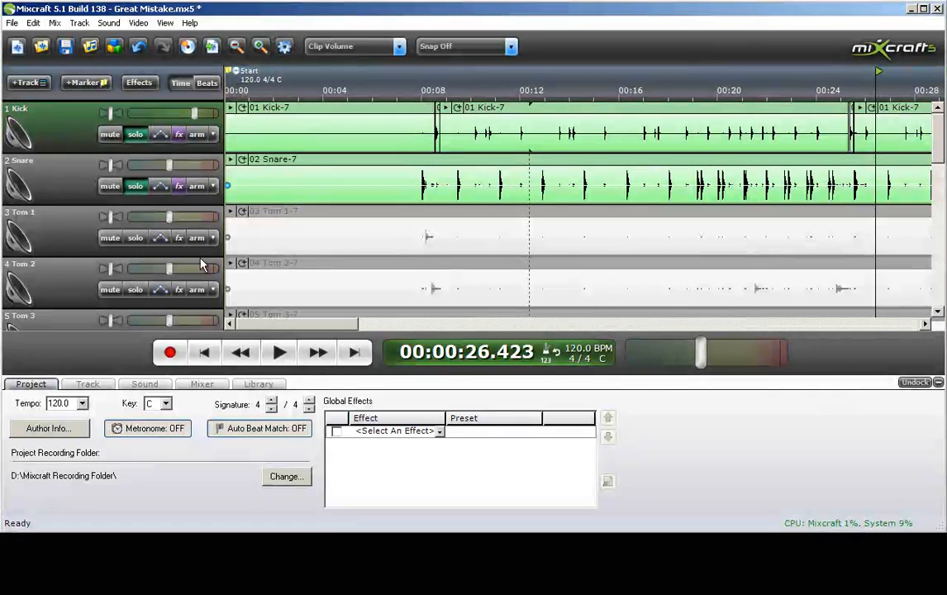
{"action": "mouse_move", "coordinate": [136, 186]}
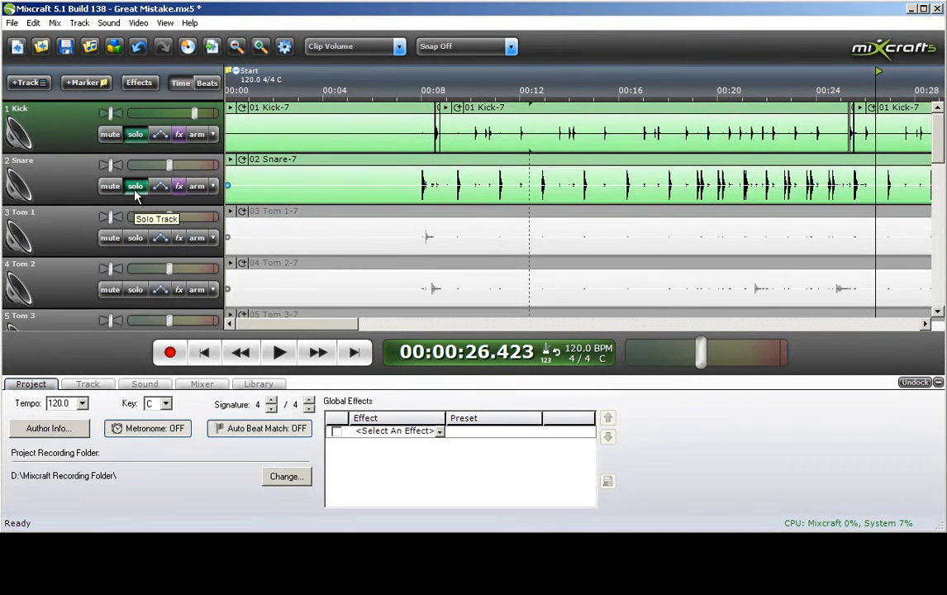
{"action": "mouse_move", "coordinate": [139, 205]}
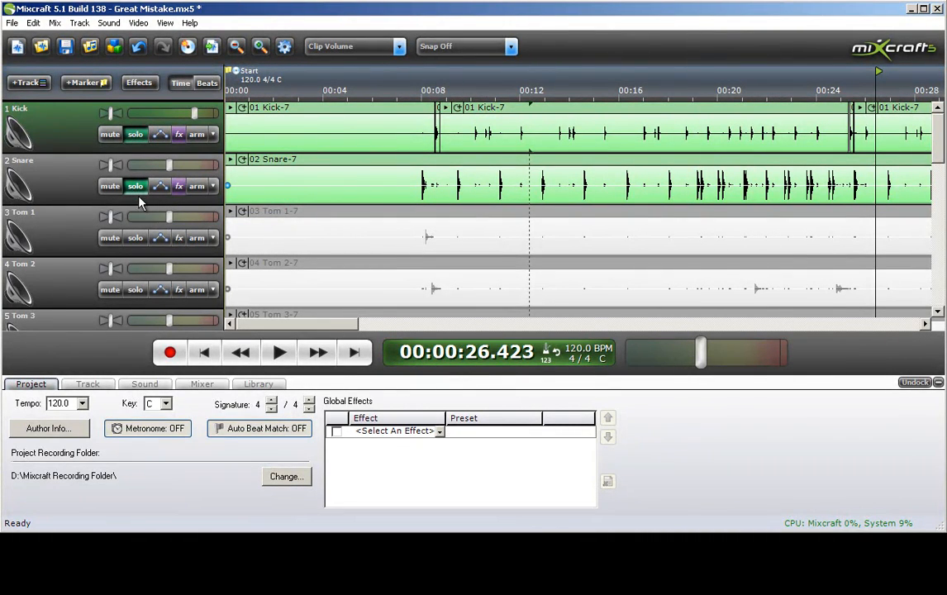
Unsolo the snare and kick and locate Tom 1's first hit on the timeline
{"action": "left_click", "coordinate": [135, 134]}
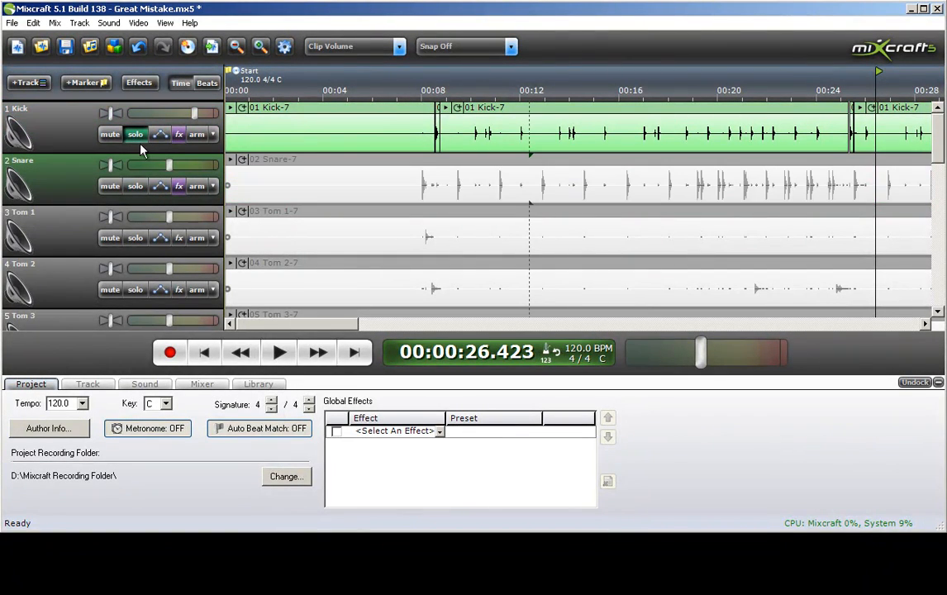
{"action": "left_click", "coordinate": [136, 238]}
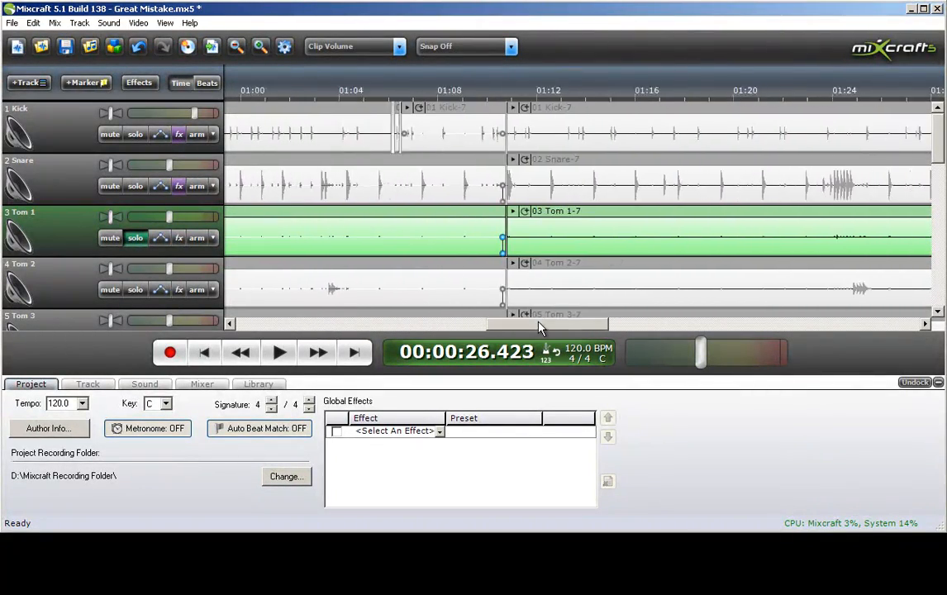
{"action": "scroll", "scroll_direction": "right", "scroll_amount": 3}
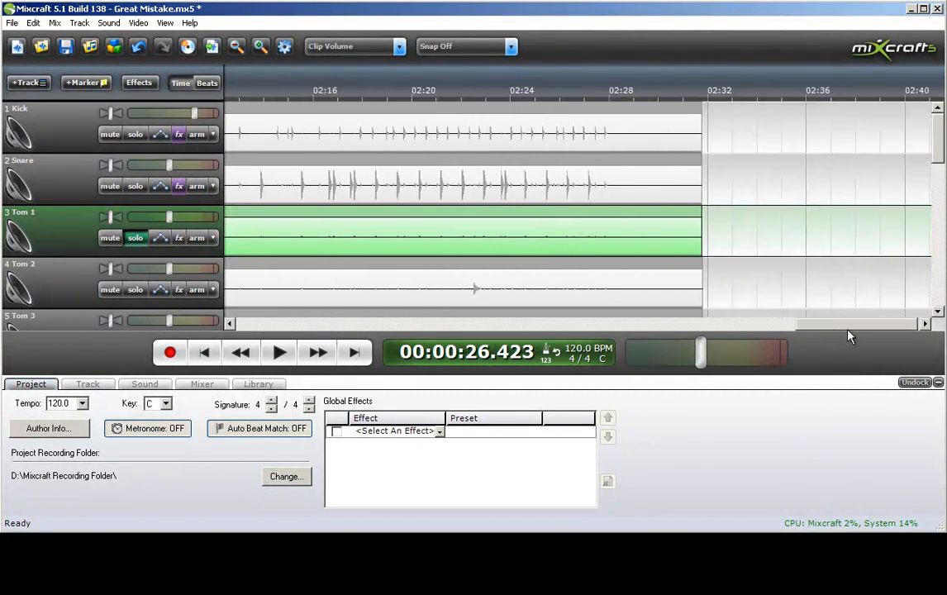
{"action": "scroll", "scroll_direction": "left", "scroll_amount": 3}
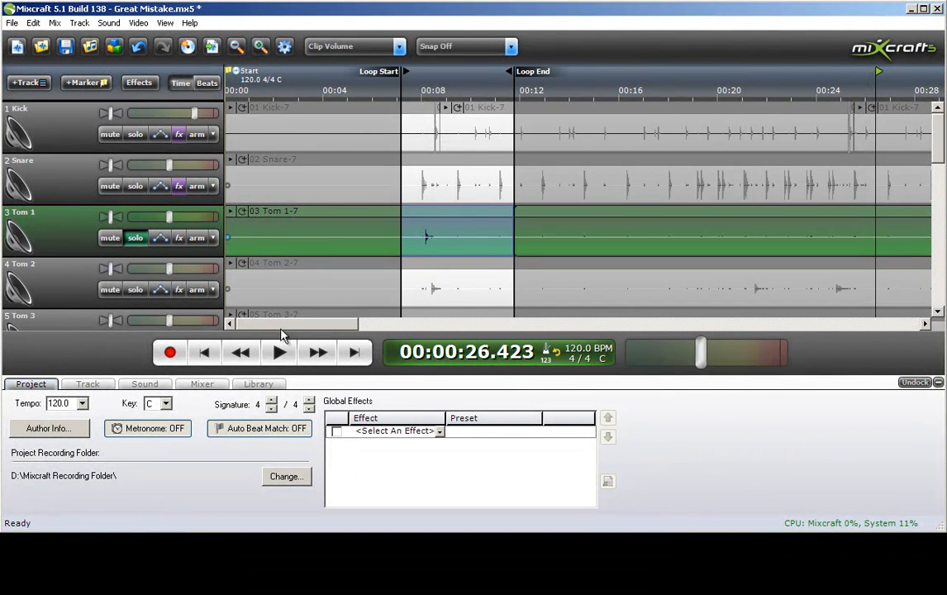
Start and stop looped playback of the short Tom 1 section
{"action": "left_click", "coordinate": [279, 352]}
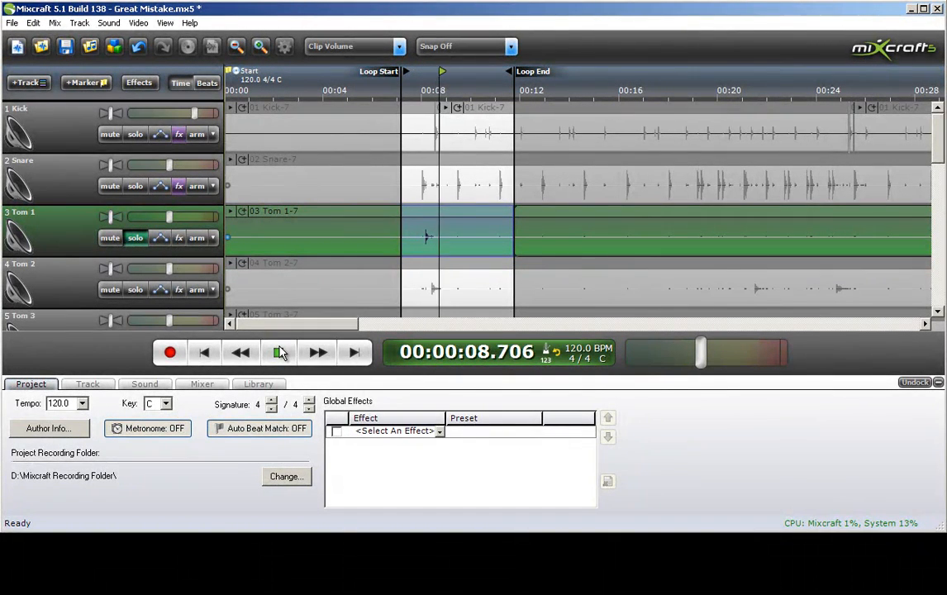
{"action": "left_click", "coordinate": [280, 353]}
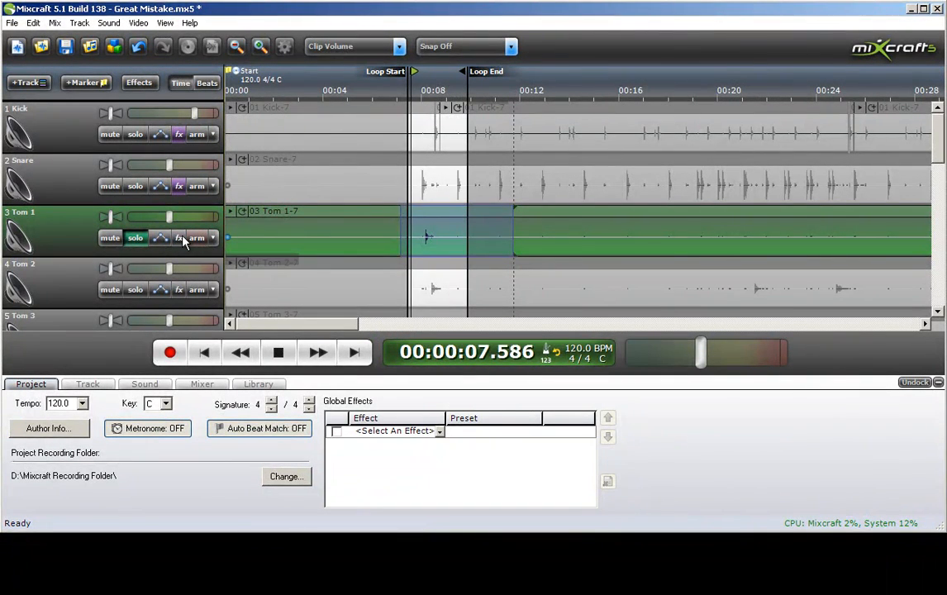
Add a PSP MixGate2 gate to Tom 1 and load the Snare Only - JLN preset
{"action": "left_click", "coordinate": [178, 238]}
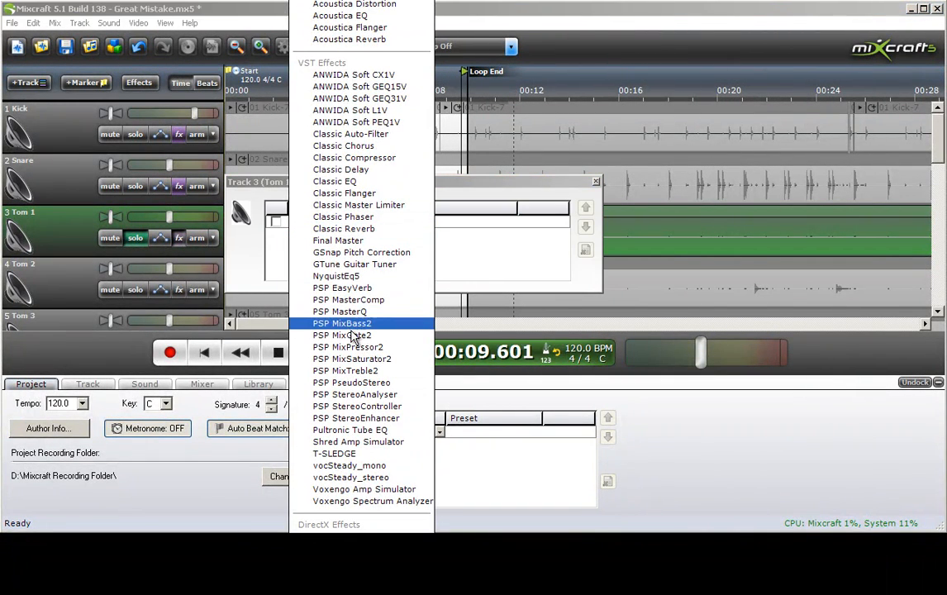
{"action": "left_click", "coordinate": [341, 334]}
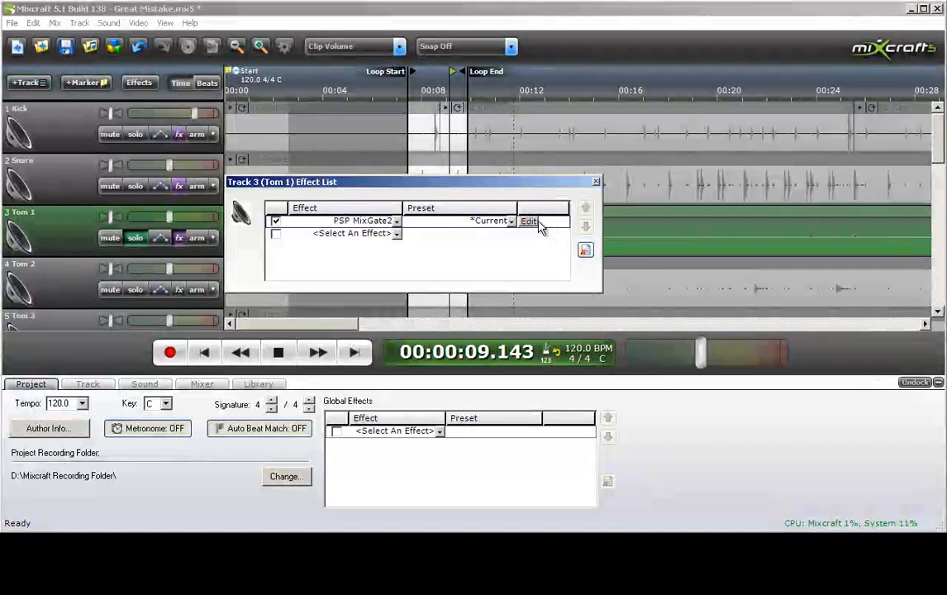
{"action": "left_click", "coordinate": [529, 222]}
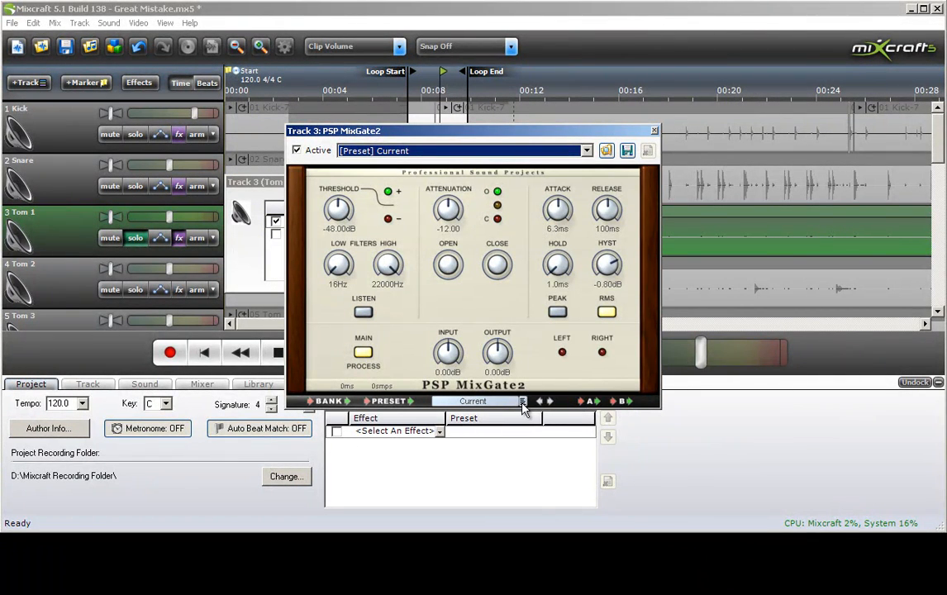
{"action": "left_click", "coordinate": [522, 401]}
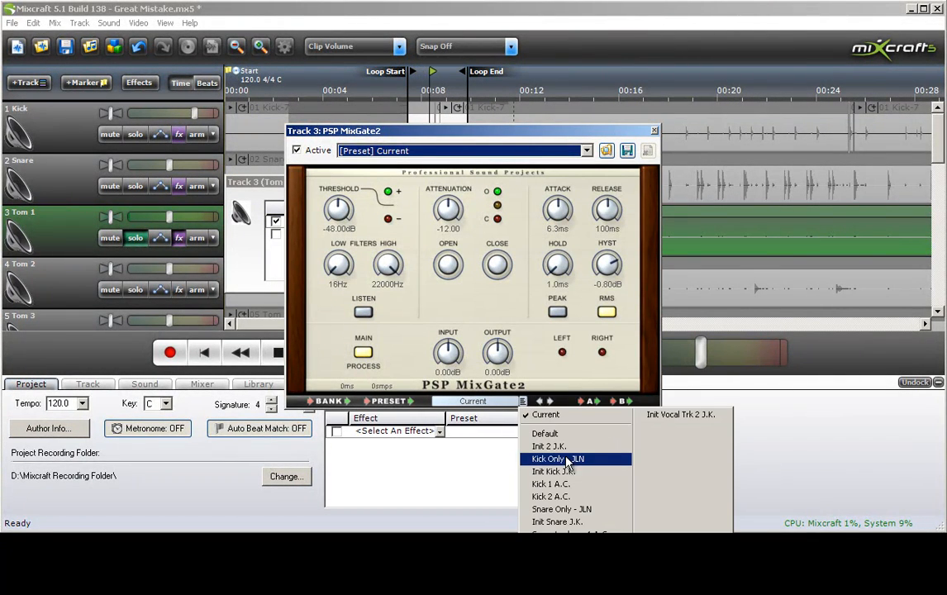
{"action": "left_click", "coordinate": [562, 509]}
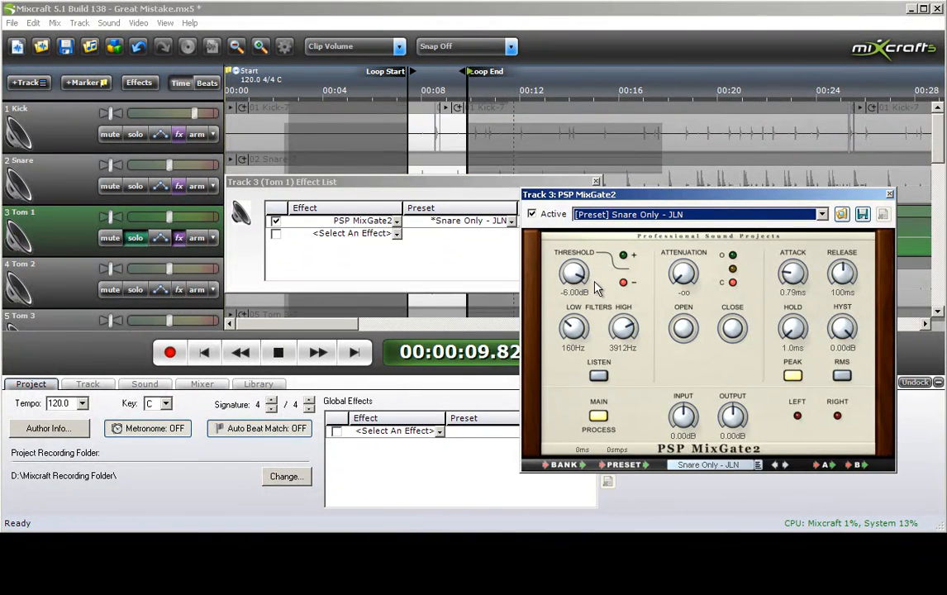
Lower the gate's threshold and deepen its attenuation for the tom
{"action": "left_click_drag", "start_coordinate": [575, 274], "coordinate": [576, 297]}
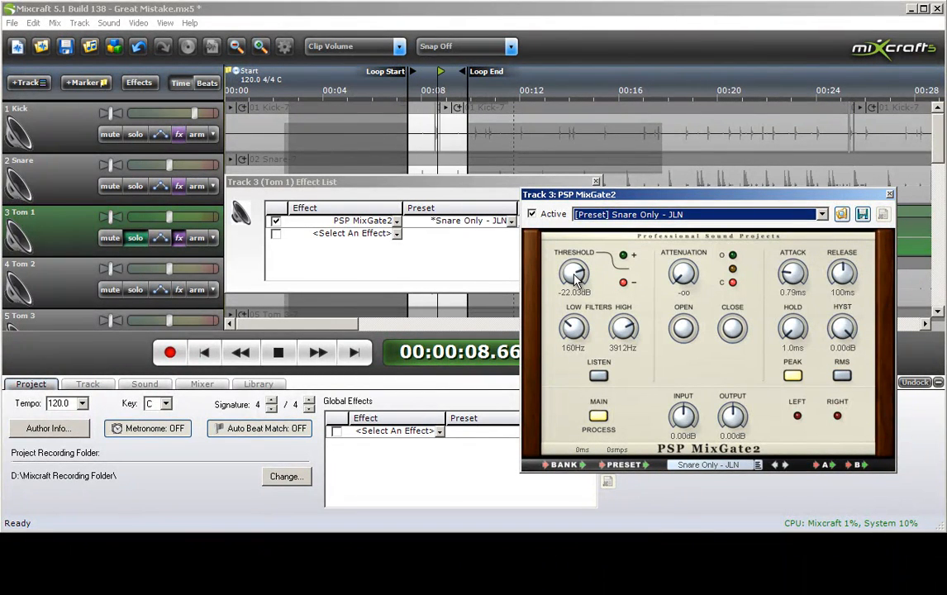
{"action": "left_click_drag", "start_coordinate": [575, 274], "coordinate": [579, 271]}
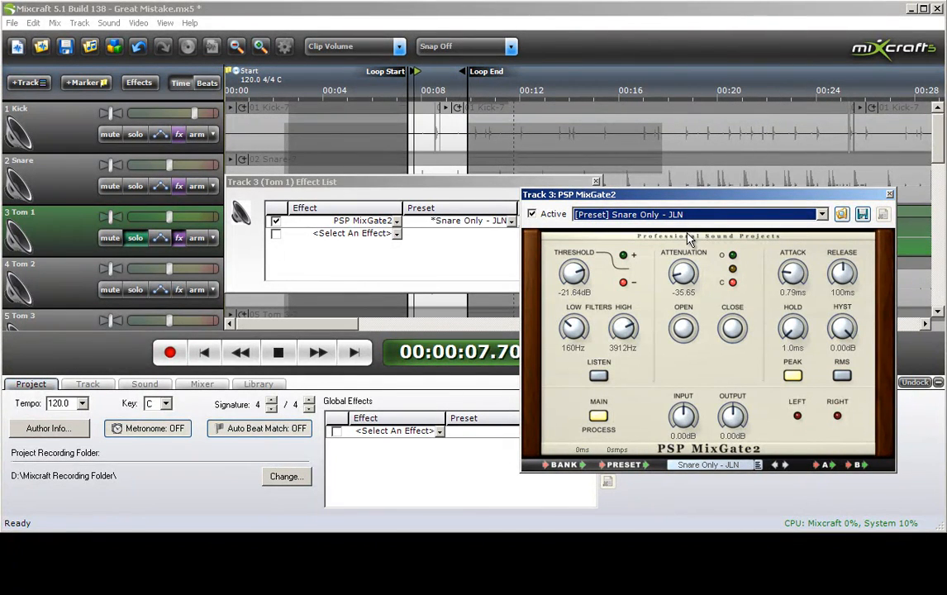
{"action": "left_click", "coordinate": [889, 193]}
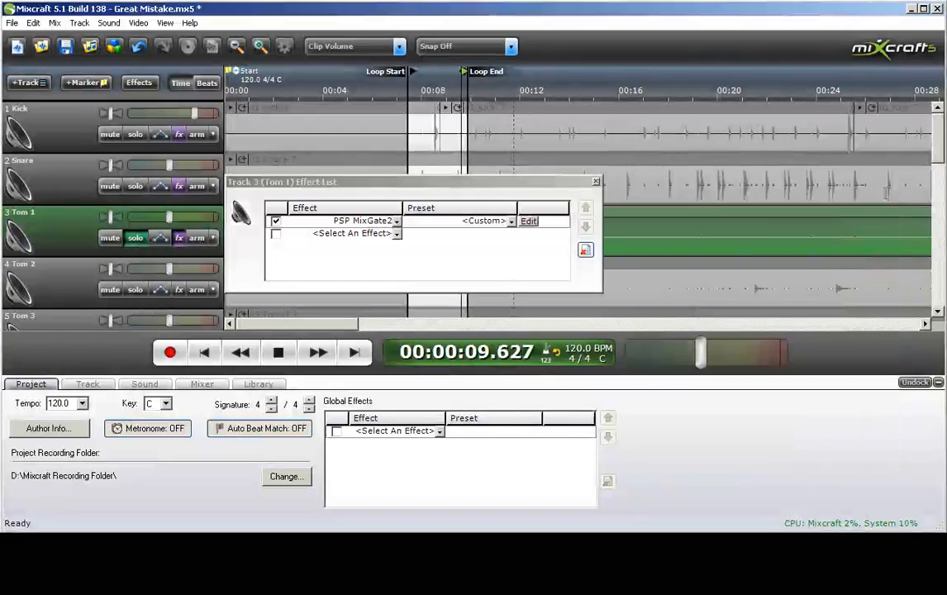
Close Tom 1's effect list and return to the track arrangement
{"action": "left_click", "coordinate": [595, 182]}
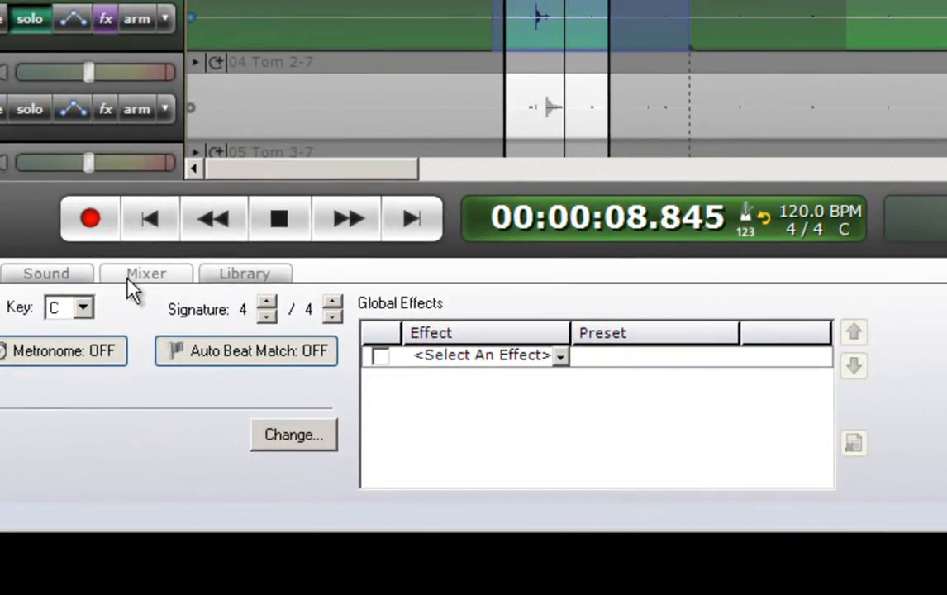
{"action": "left_click", "coordinate": [146, 272]}
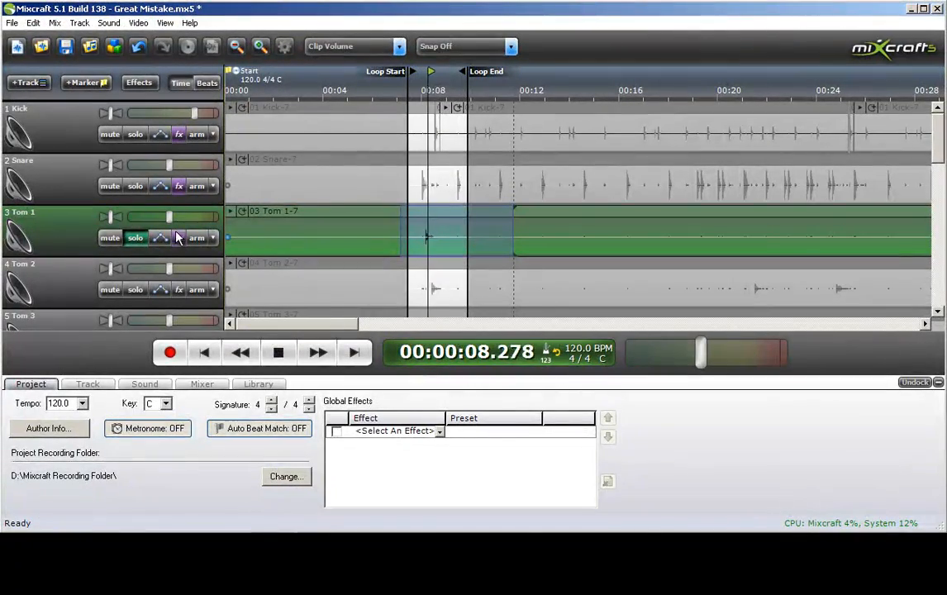
Add the ANWIDA Soft GEQ15V equalizer to Tom 1 after the gate
{"action": "left_click", "coordinate": [178, 238]}
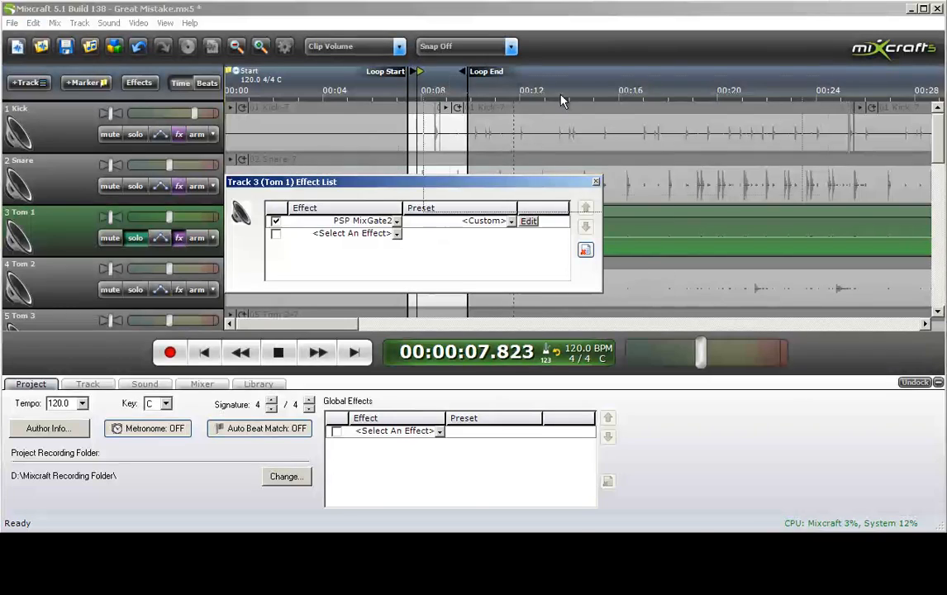
{"action": "left_click", "coordinate": [354, 233]}
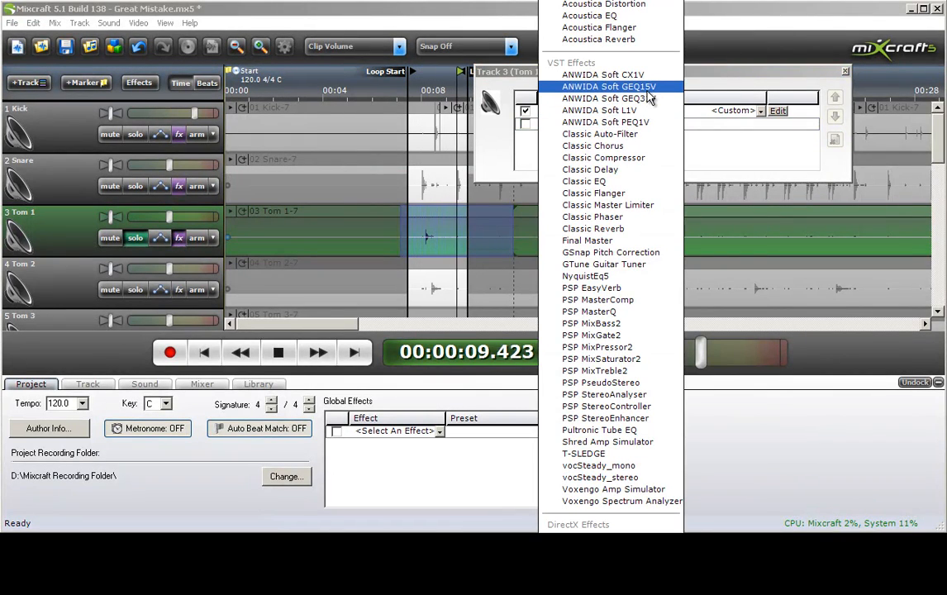
{"action": "left_click", "coordinate": [609, 86]}
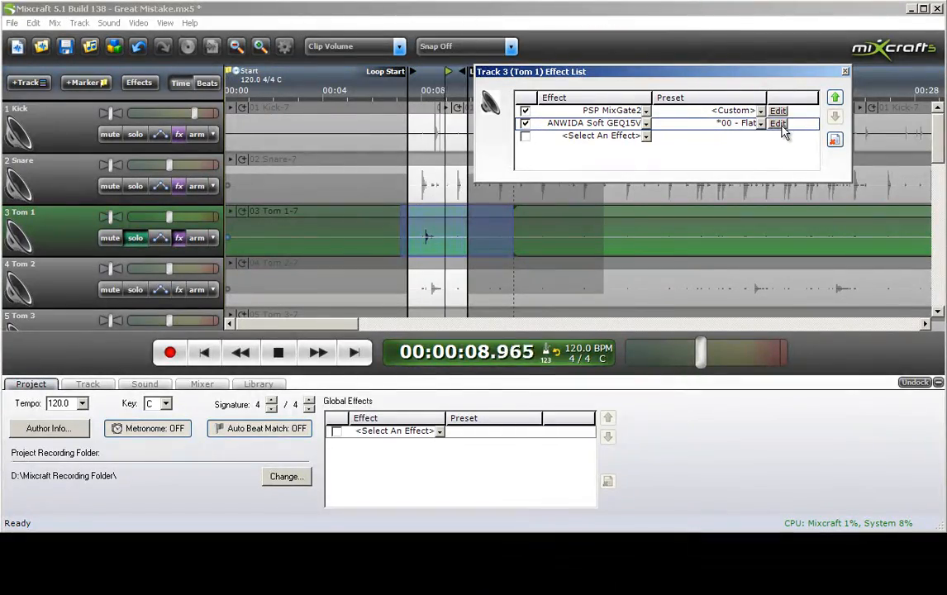
{"action": "left_click", "coordinate": [777, 123]}
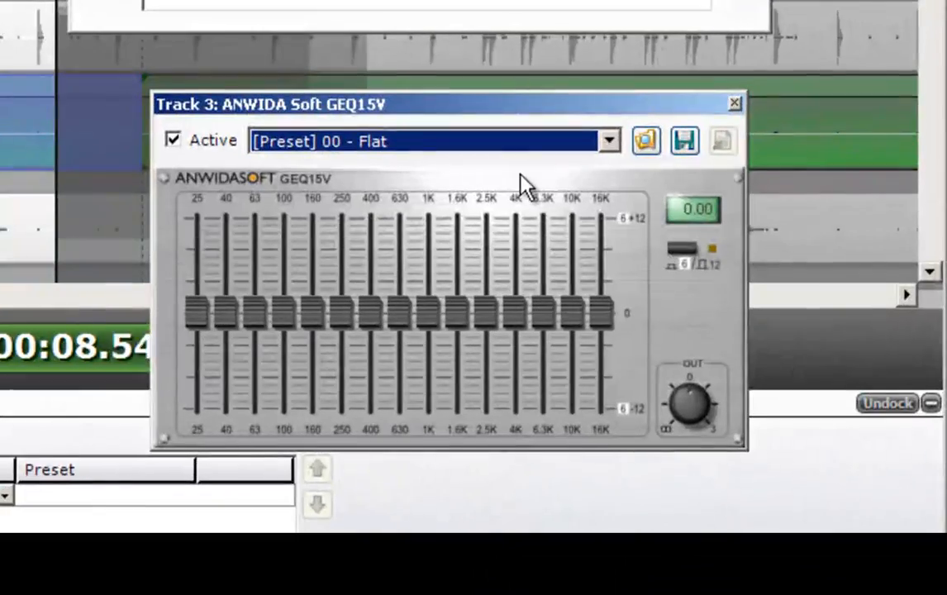
Cut the 25, 40 and 63 Hz bands fully, shape the mids and highs, raise output to 2.02
{"action": "left_click_drag", "start_coordinate": [197, 313], "coordinate": [197, 410]}
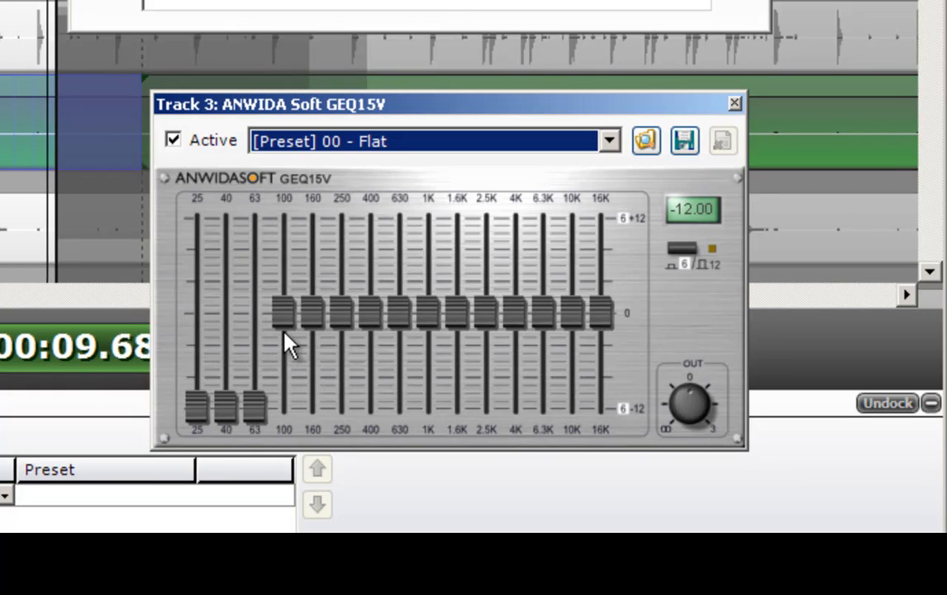
{"action": "left_click_drag", "start_coordinate": [426, 312], "coordinate": [427, 383]}
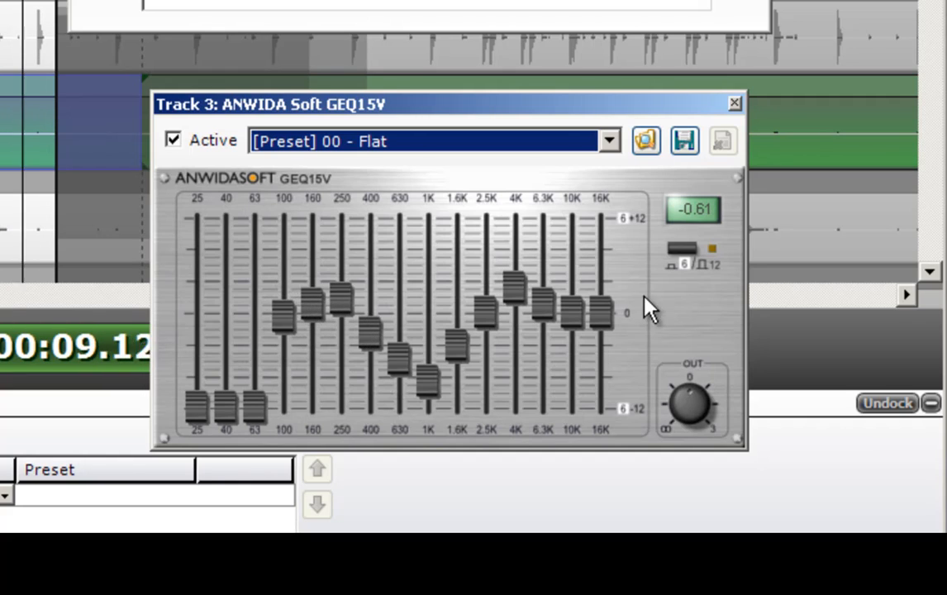
{"action": "left_click_drag", "start_coordinate": [692, 402], "coordinate": [694, 397]}
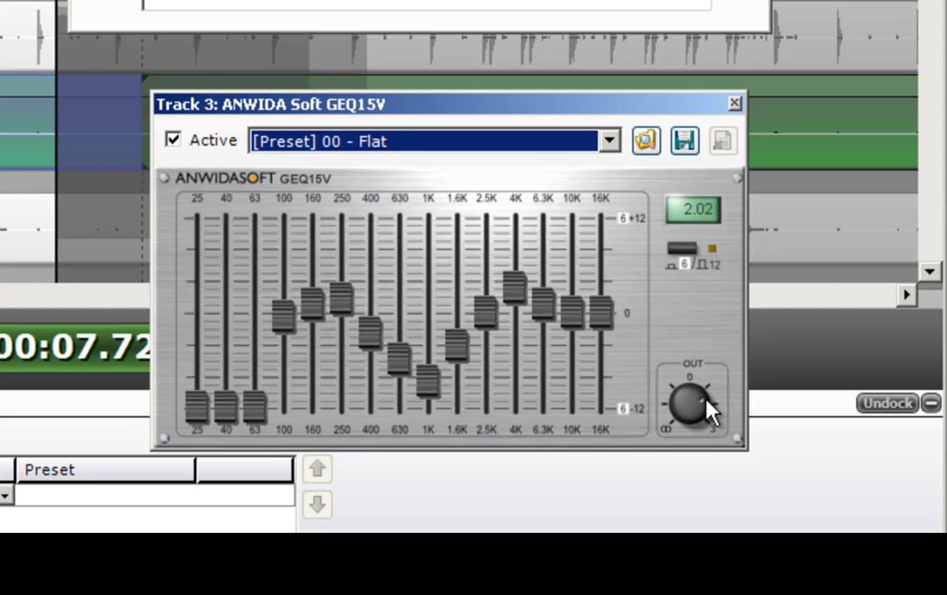
{"action": "mouse_move", "coordinate": [704, 389]}
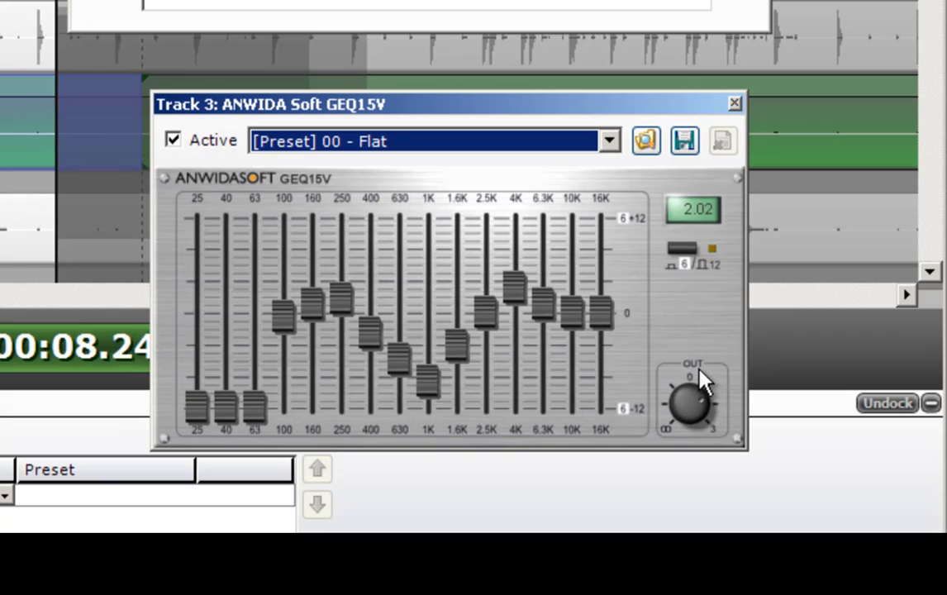
{"action": "left_click", "coordinate": [734, 103]}
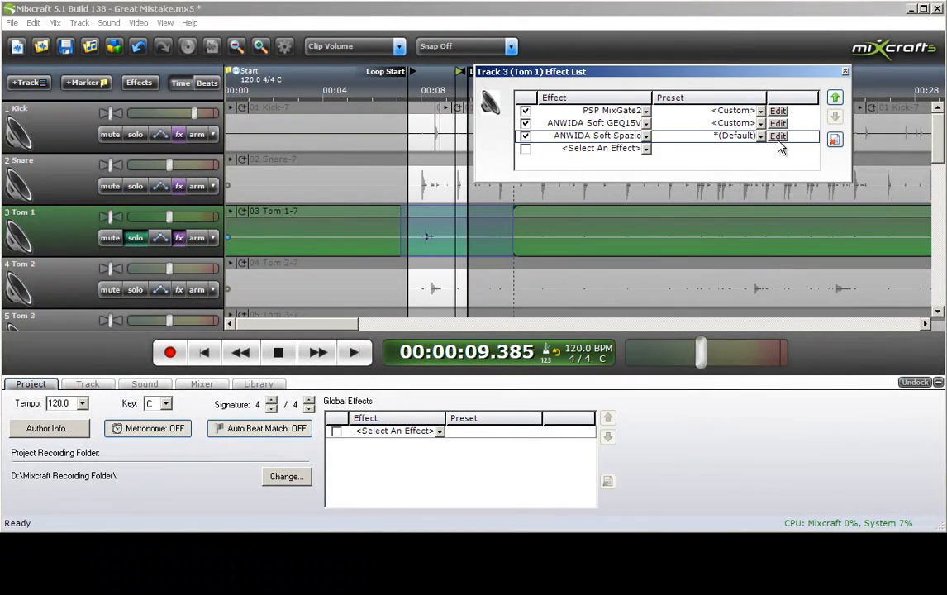
Set Tom 1's Spazio reverb to Hall with LP Cut 12295 and pre-delay 9
{"action": "left_click", "coordinate": [777, 135]}
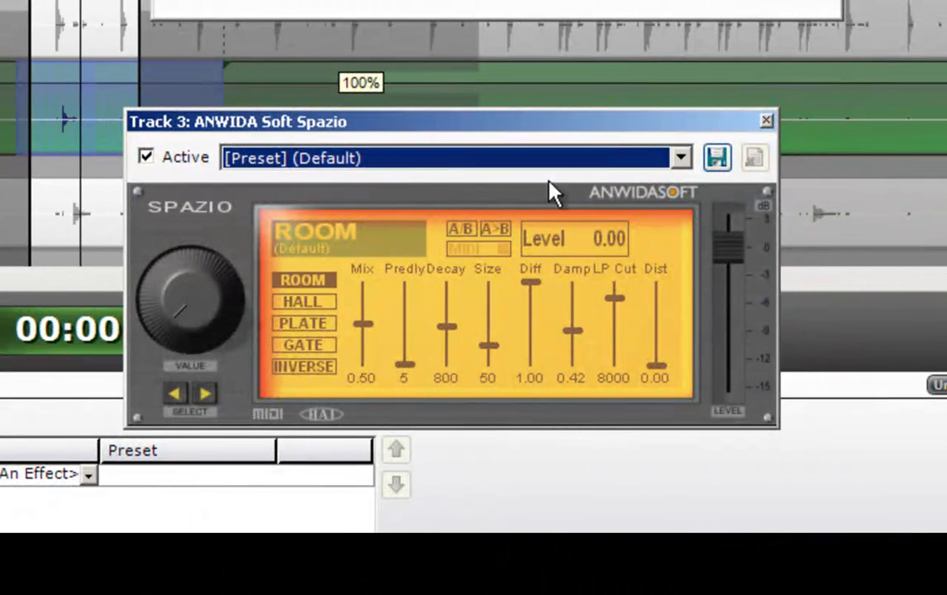
{"action": "left_click", "coordinate": [302, 301]}
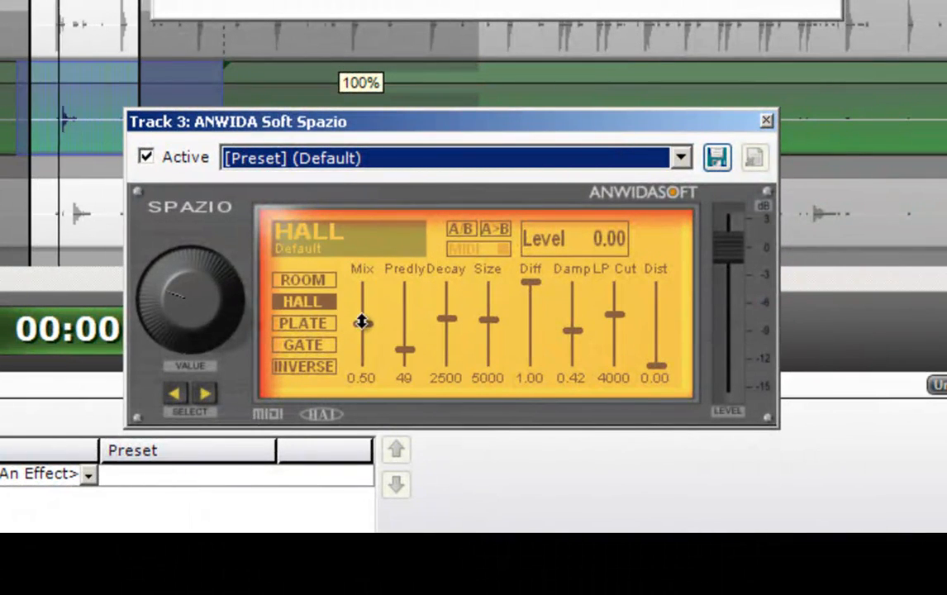
{"action": "left_click_drag", "start_coordinate": [362, 321], "coordinate": [362, 364]}
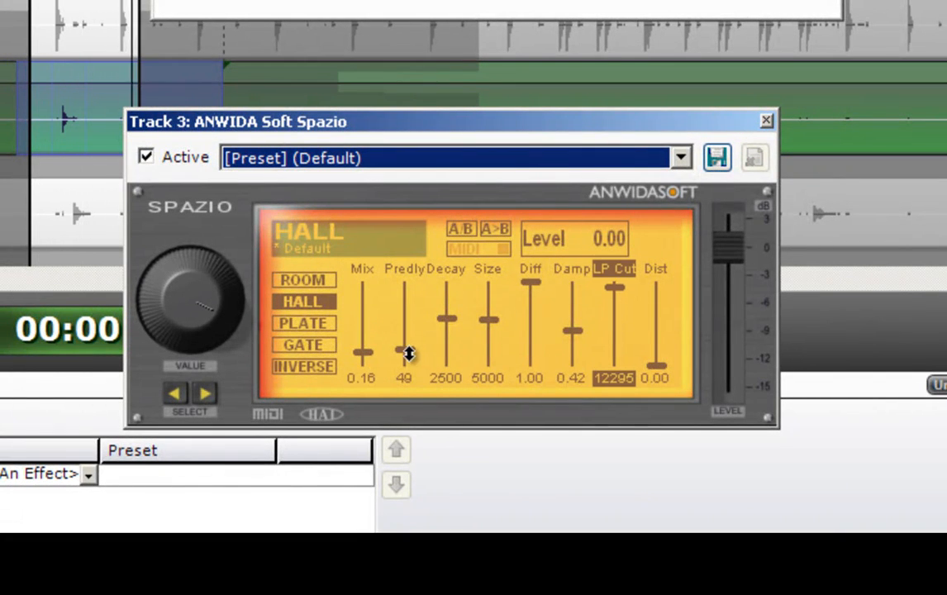
{"action": "left_click_drag", "start_coordinate": [403, 350], "coordinate": [403, 365]}
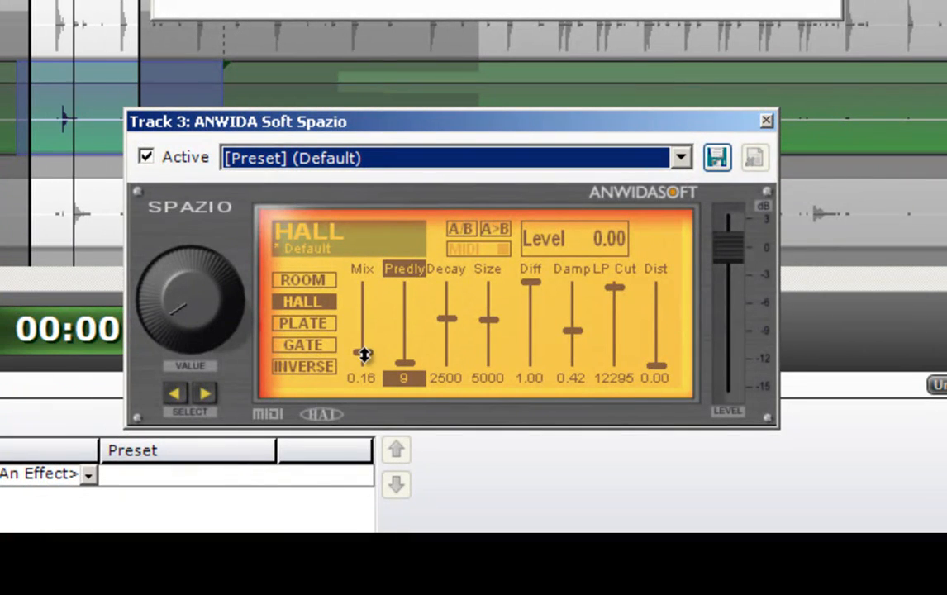
Shorten the decay to 1463, set the mix to 0.24 and close the reverb window
{"action": "left_click_drag", "start_coordinate": [364, 355], "coordinate": [364, 347]}
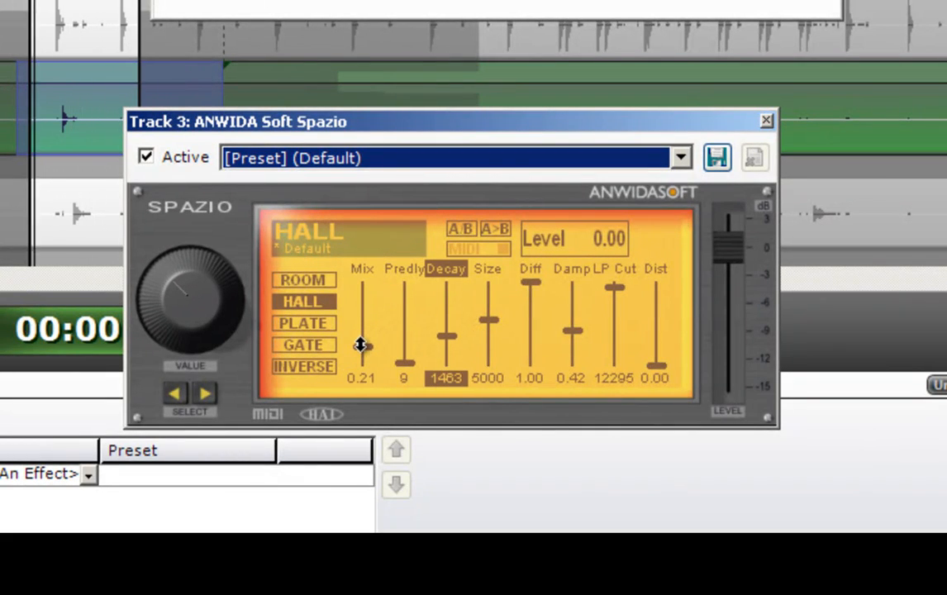
{"action": "left_click_drag", "start_coordinate": [362, 342], "coordinate": [362, 347]}
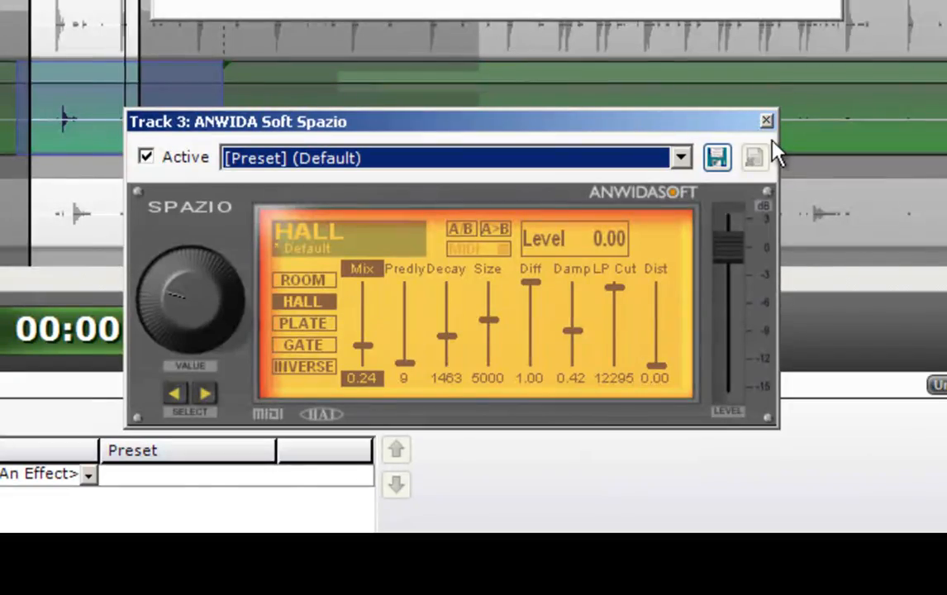
{"action": "left_click", "coordinate": [763, 121]}
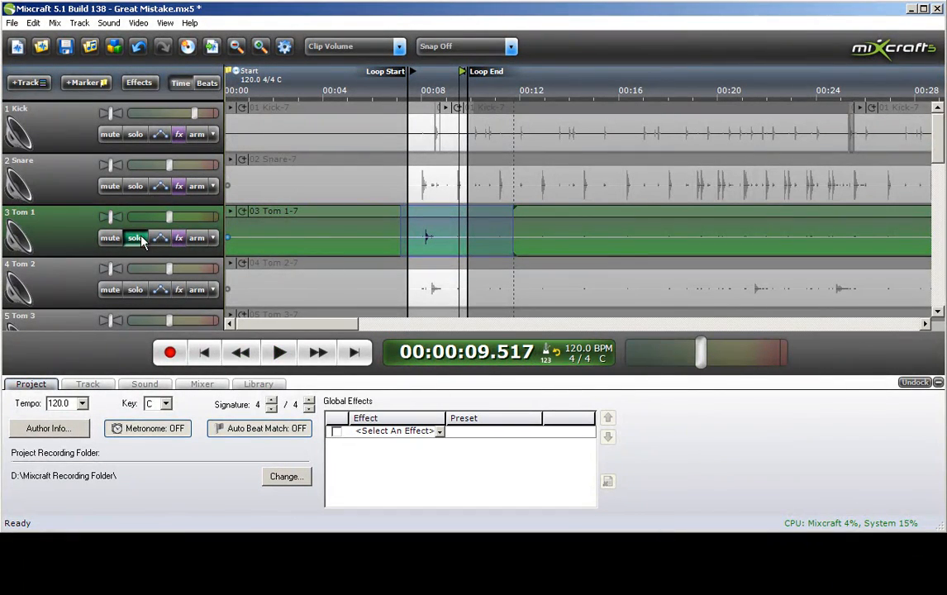
Unsolo Tom 1, briefly play the full drum kit, then stop
{"action": "left_click", "coordinate": [135, 238]}
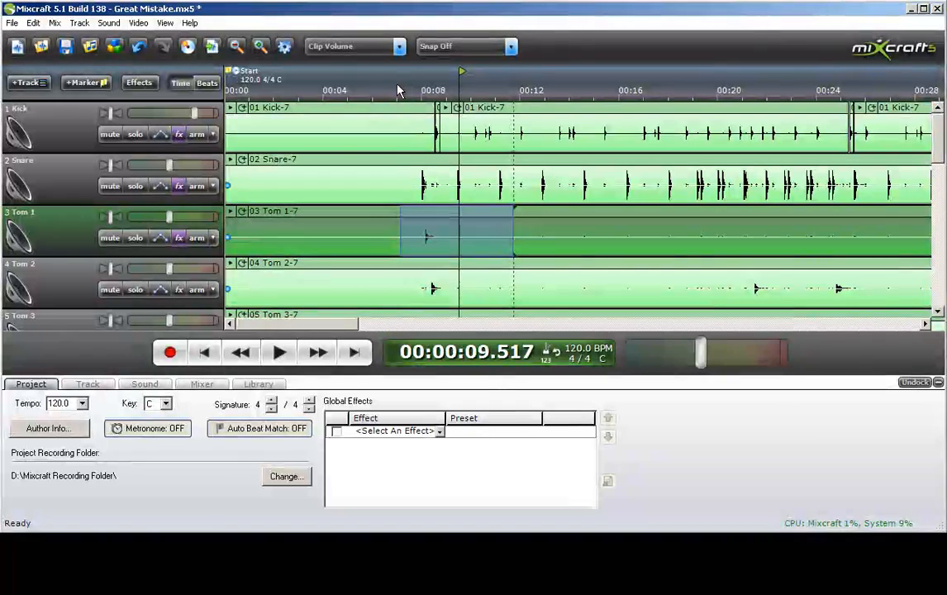
{"action": "left_click", "coordinate": [278, 352]}
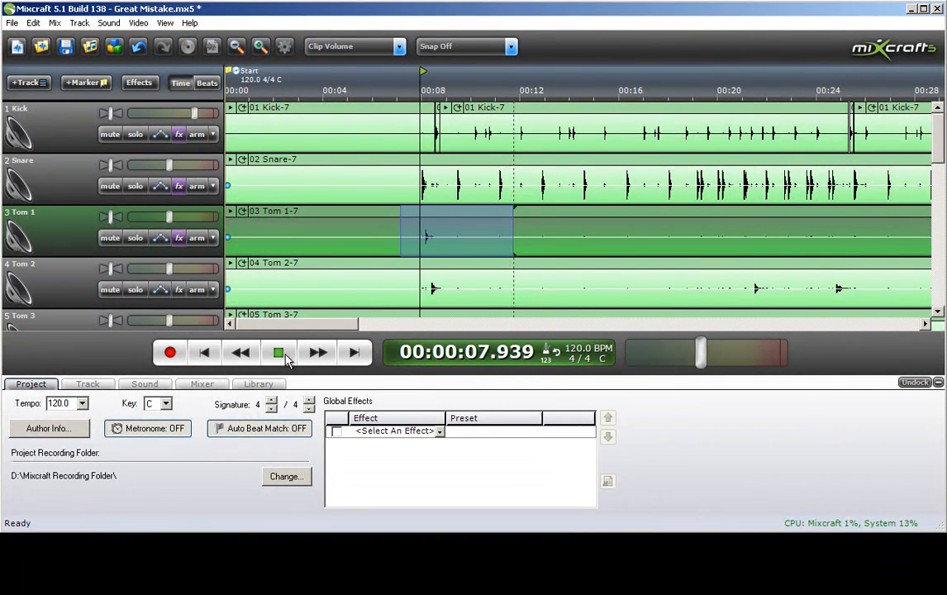
{"action": "left_click", "coordinate": [278, 354]}
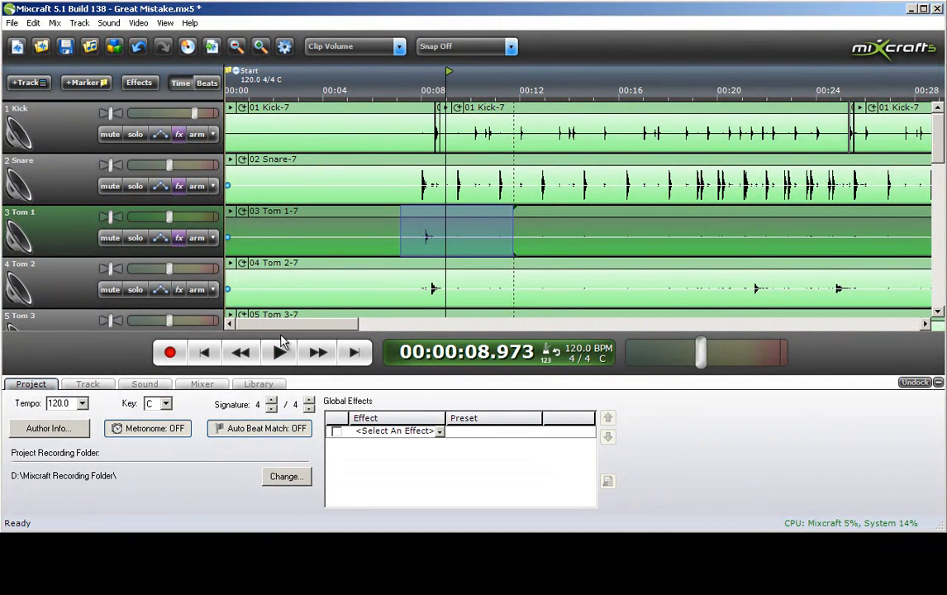
{"action": "mouse_move", "coordinate": [290, 324]}
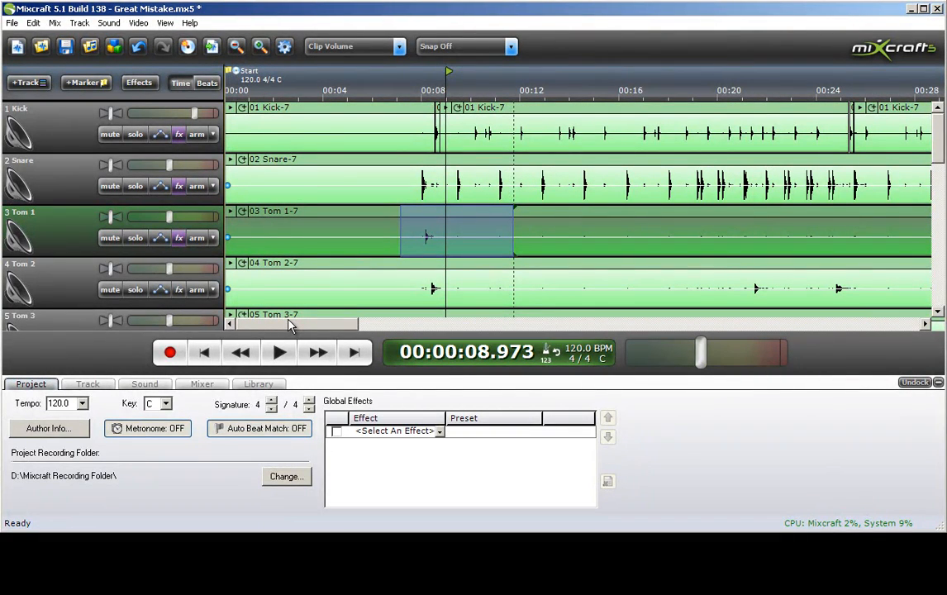
{"action": "mouse_move", "coordinate": [316, 276]}
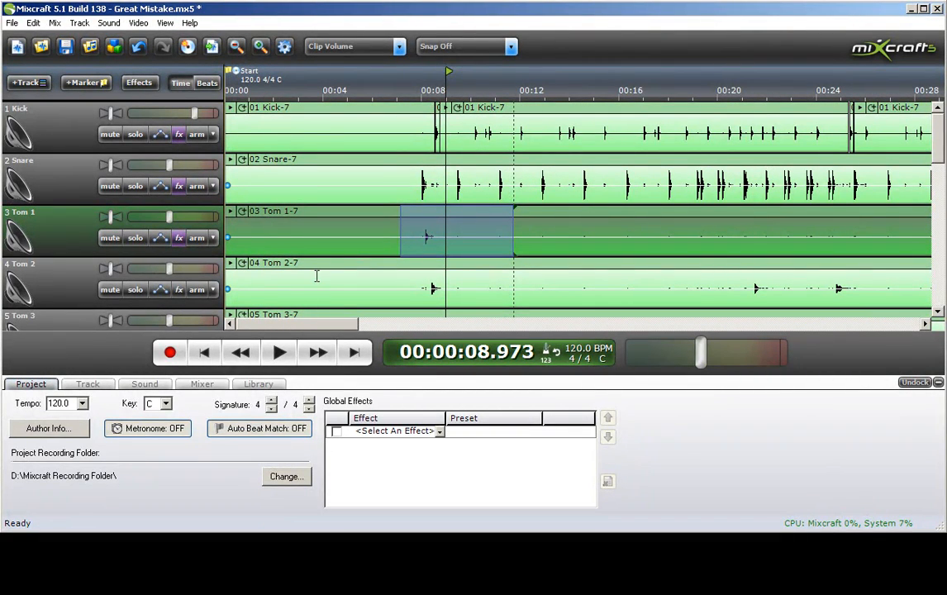
{"action": "mouse_move", "coordinate": [331, 298]}
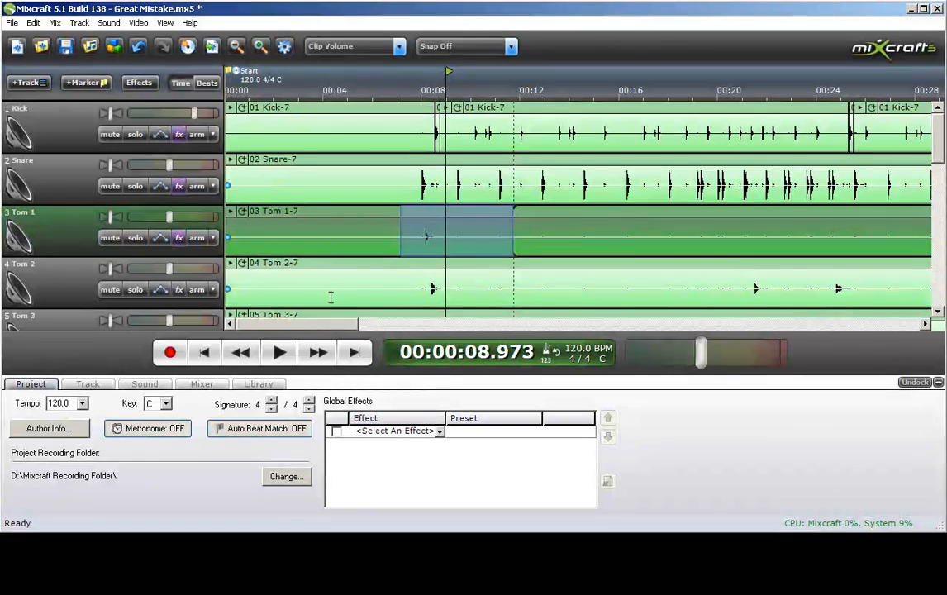
{"action": "mouse_move", "coordinate": [744, 213]}
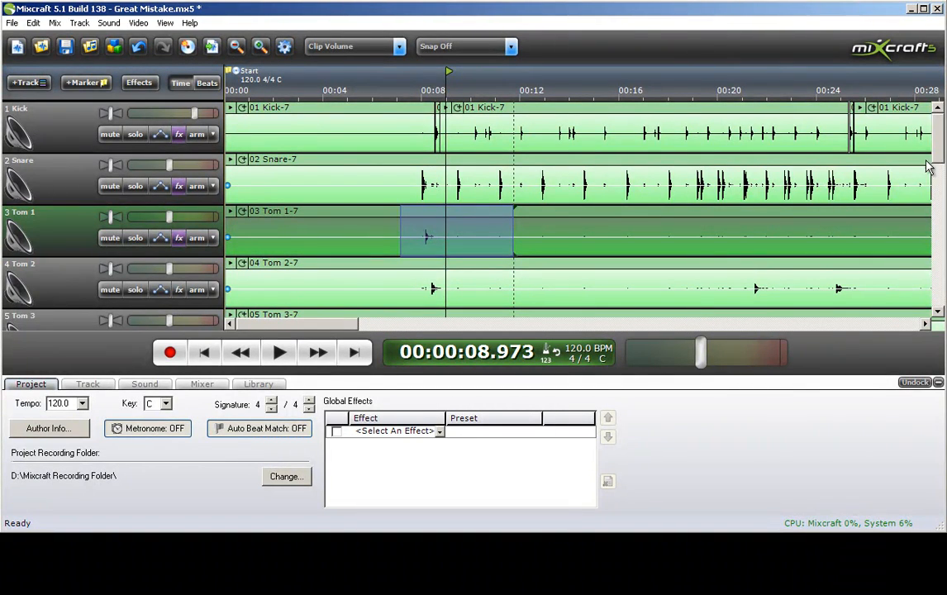
{"action": "scroll", "scroll_direction": "down", "scroll_amount": 3}
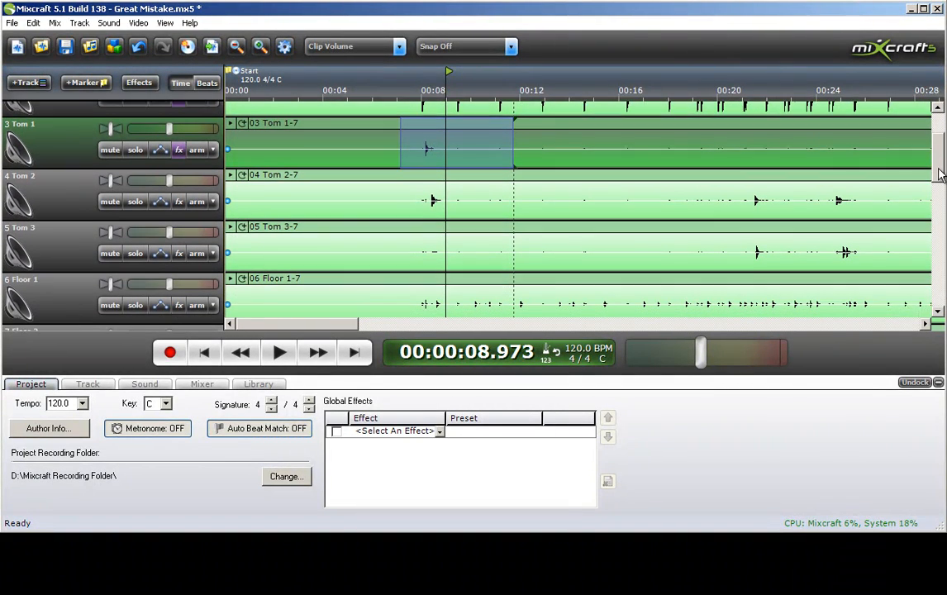